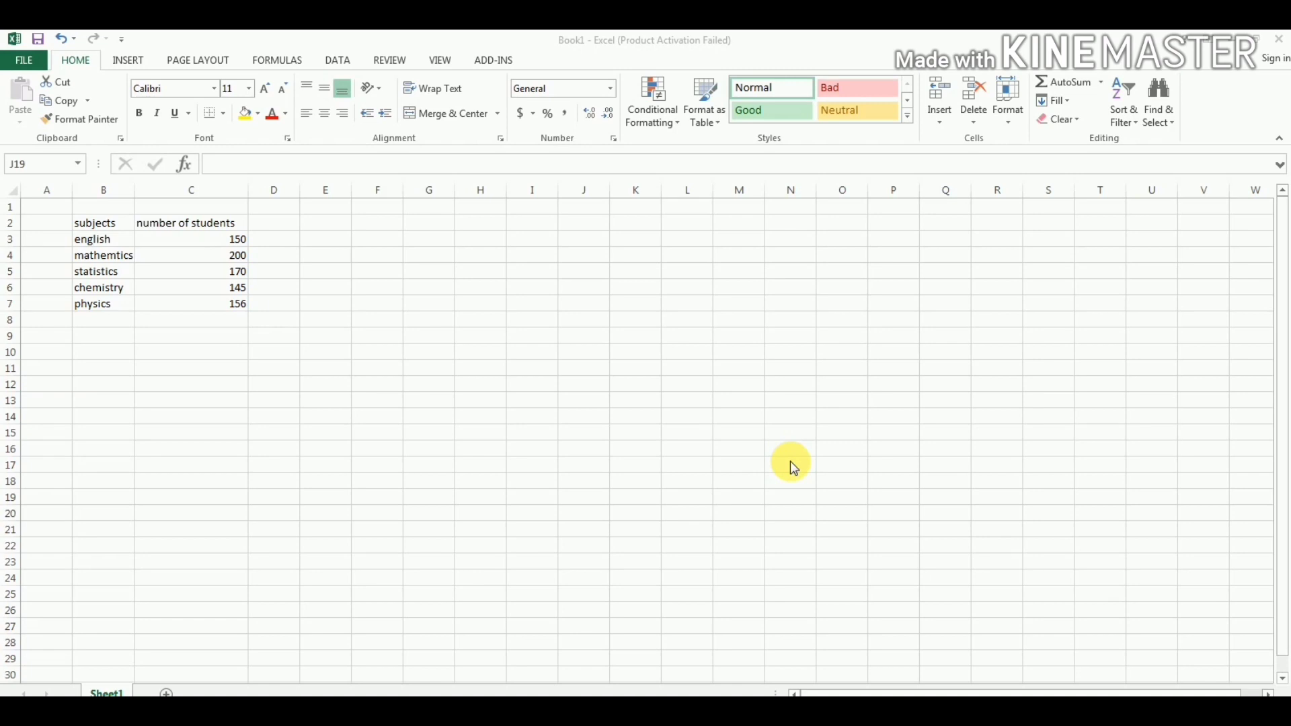
{"action": "mouse_move", "coordinate": [113, 245]}
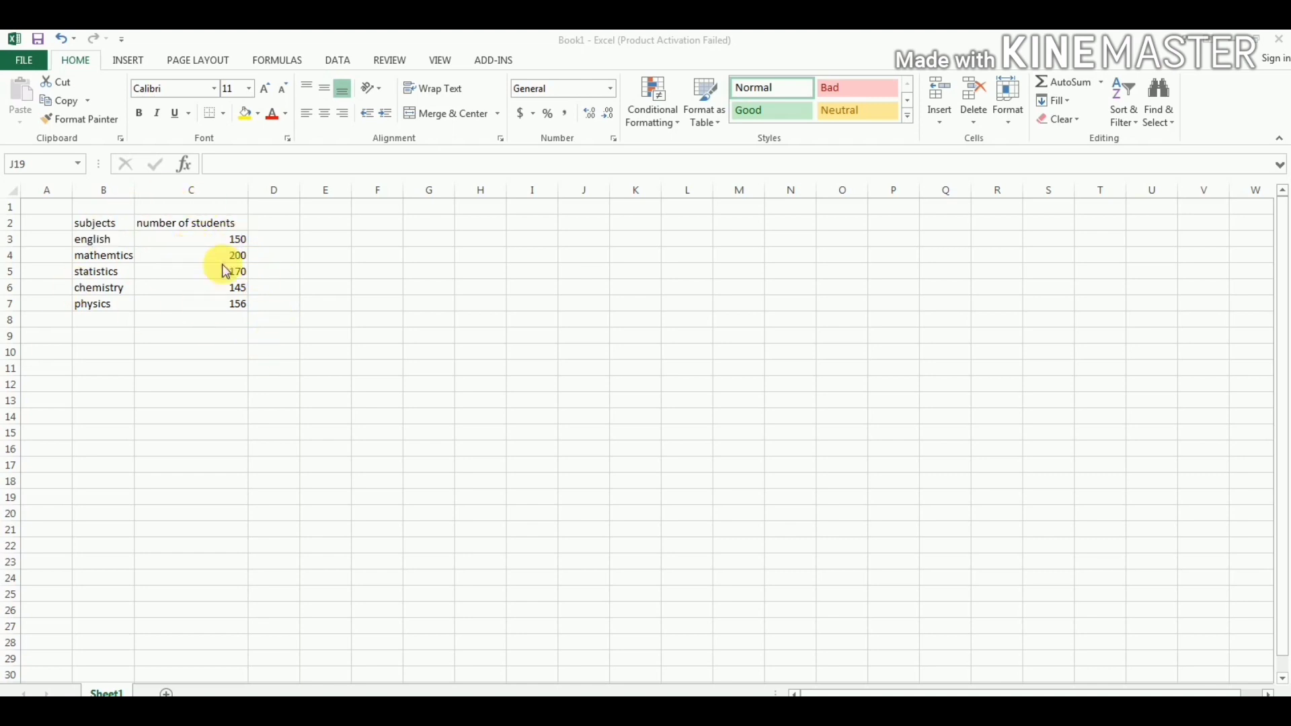
{"action": "mouse_move", "coordinate": [140, 61]}
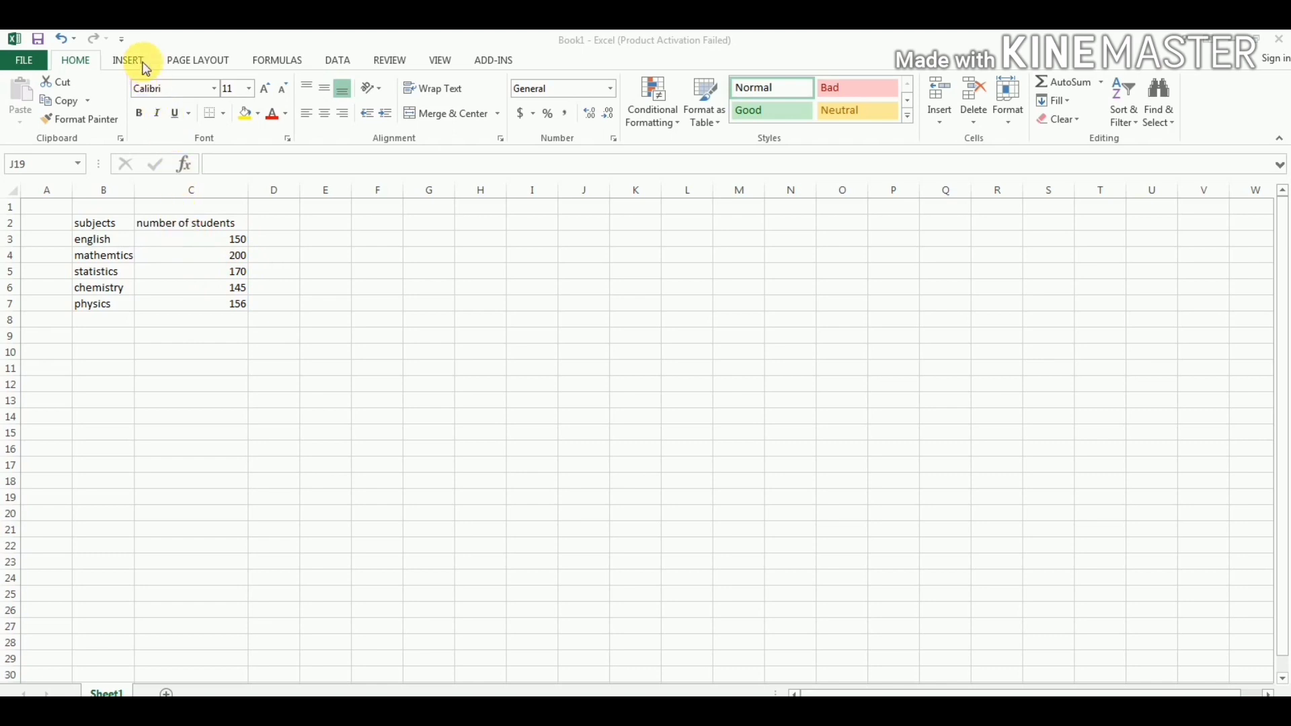
Show the ribbon's Insert features for adding charts to the subject table
{"action": "left_click", "coordinate": [126, 59]}
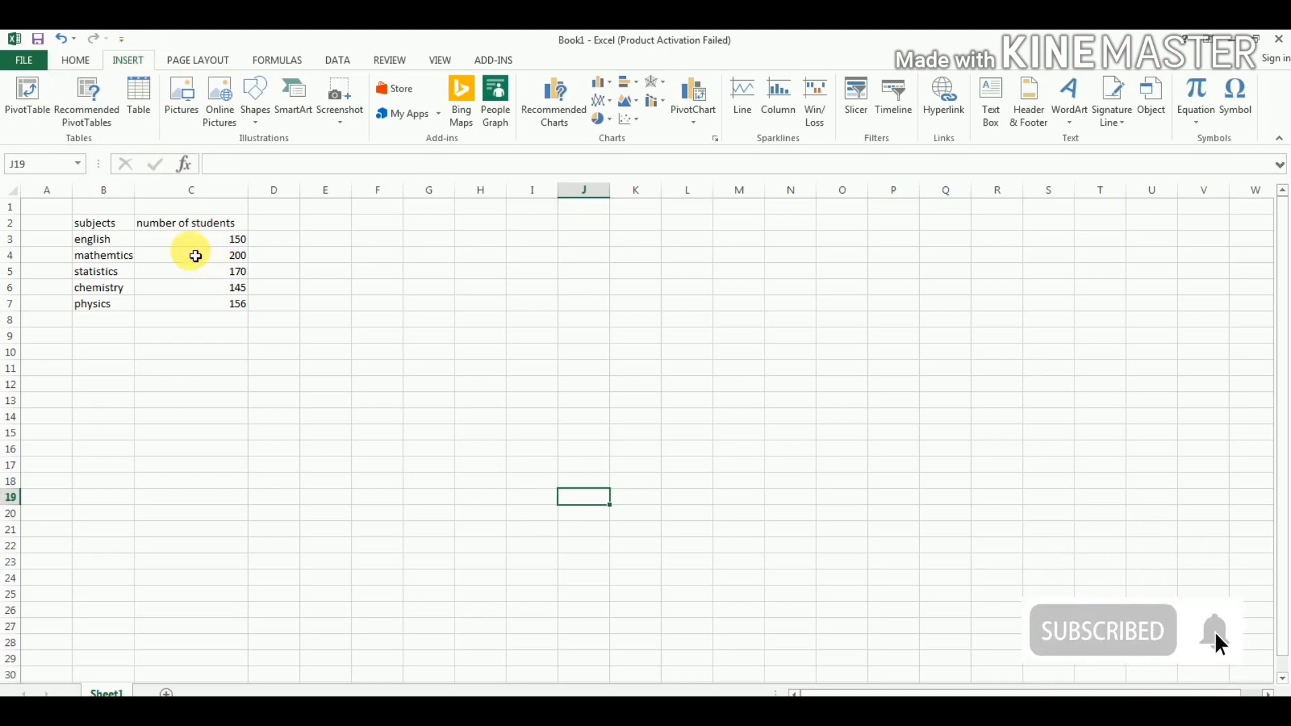
Select the student counts in C3:C7 and bring up the pie chart gallery
{"action": "left_click", "coordinate": [191, 240]}
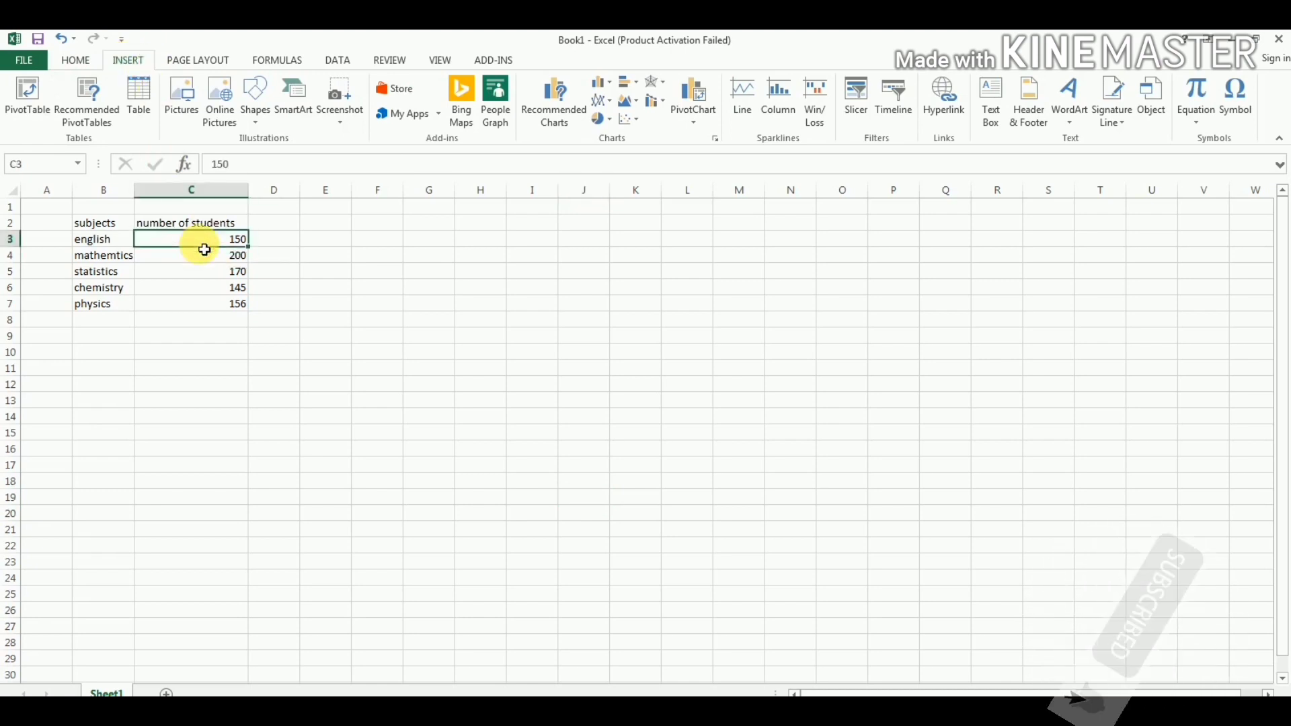
{"action": "left_click_drag", "start_coordinate": [190, 240], "coordinate": [190, 303]}
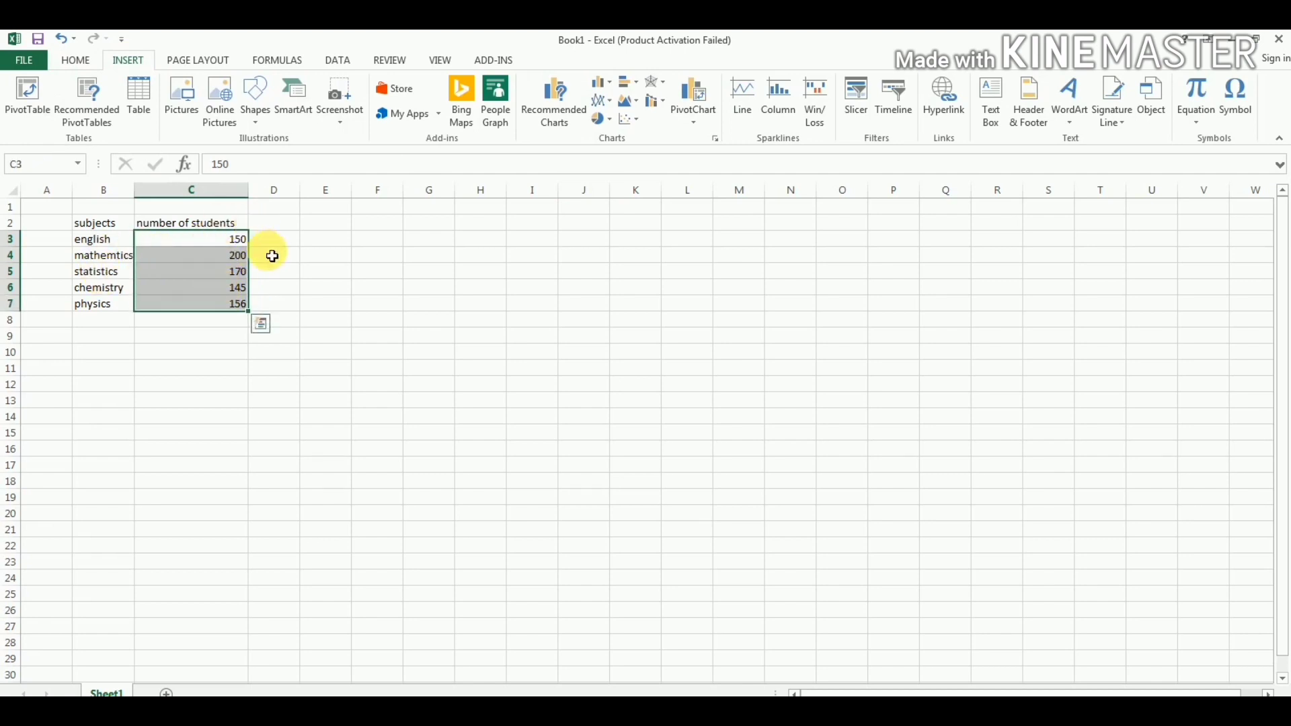
{"action": "mouse_move", "coordinate": [629, 144]}
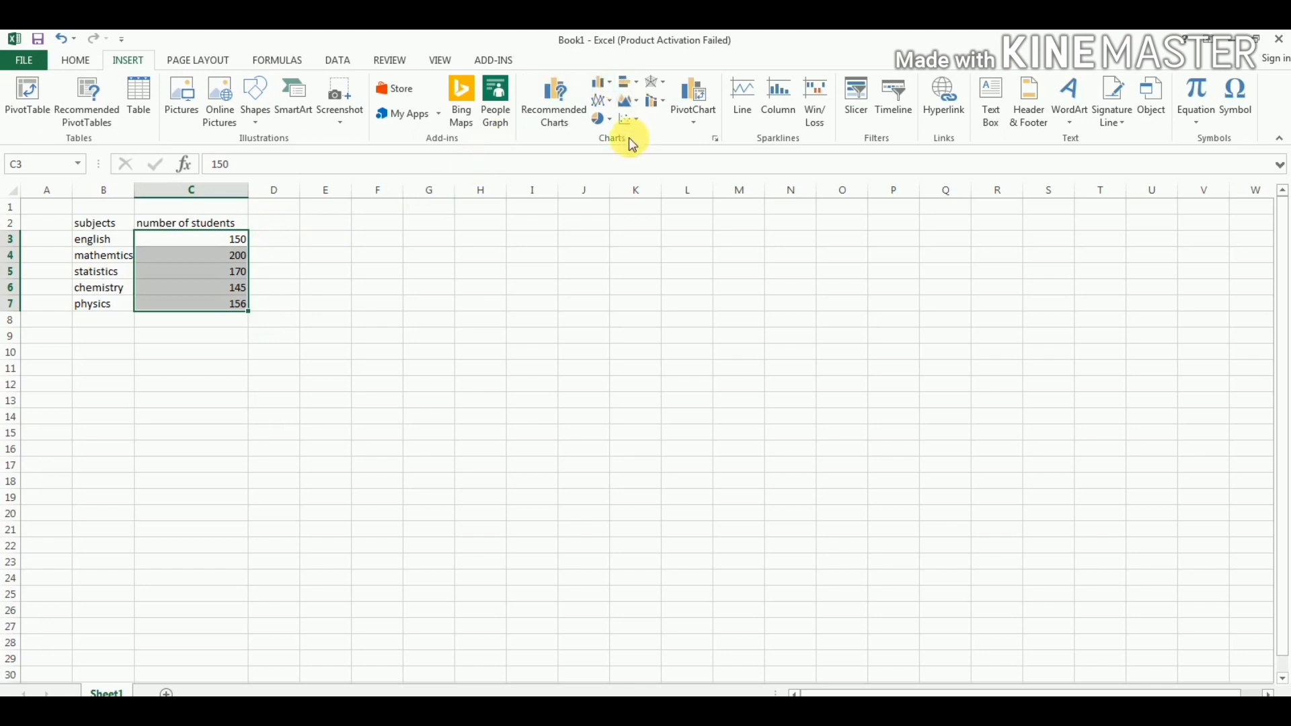
{"action": "mouse_move", "coordinate": [614, 131]}
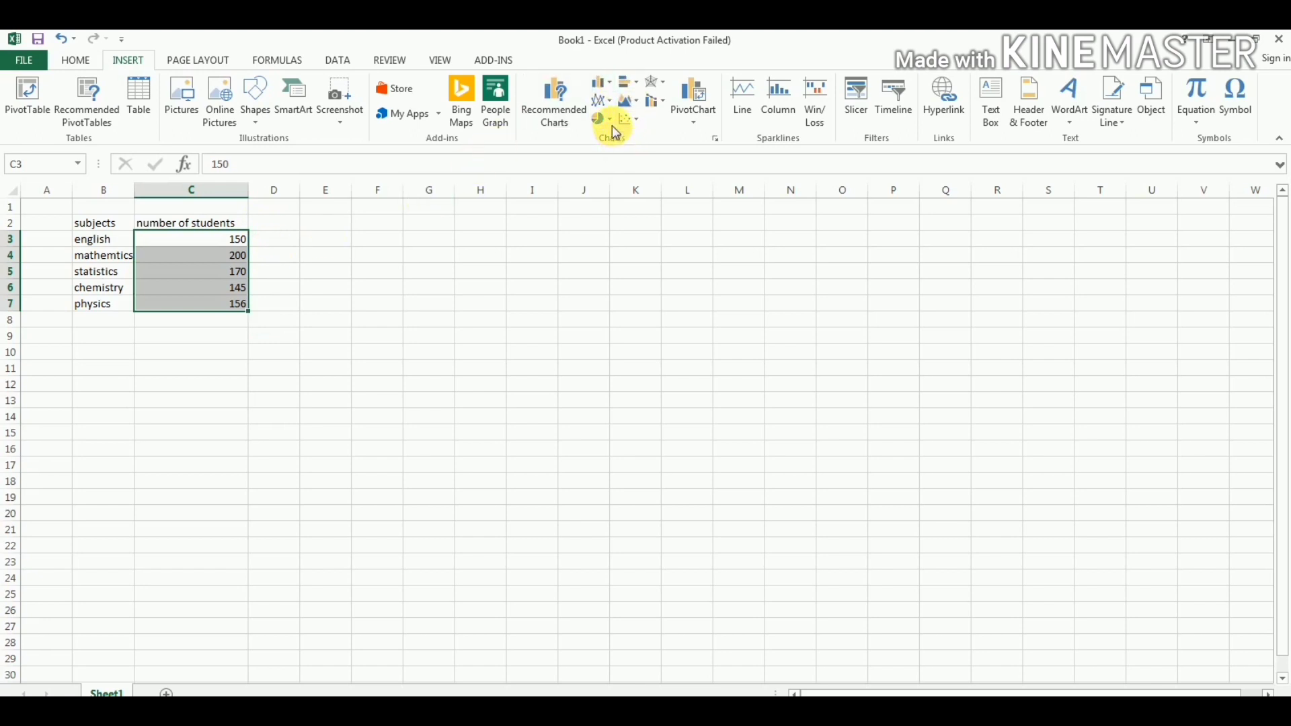
{"action": "left_click", "coordinate": [600, 118]}
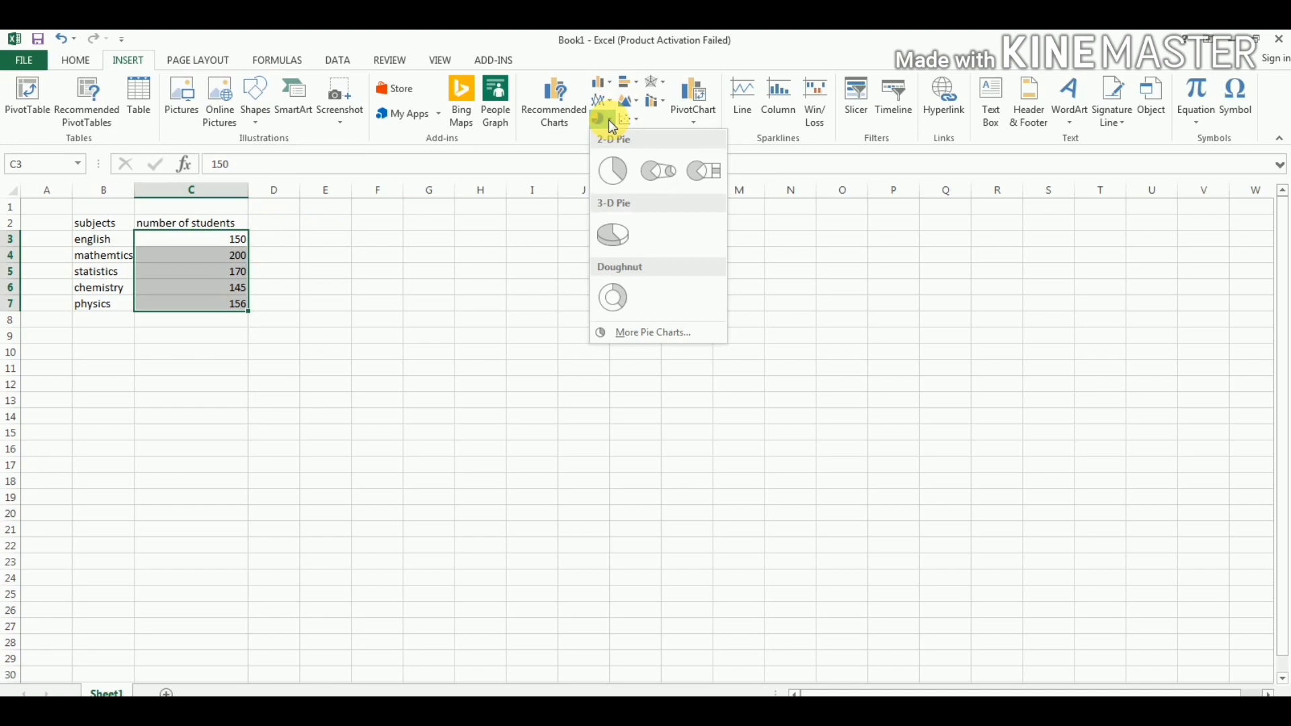
Insert a 2-D pie chart of the student counts and show the full Chart Styles gallery
{"action": "left_click", "coordinate": [613, 171]}
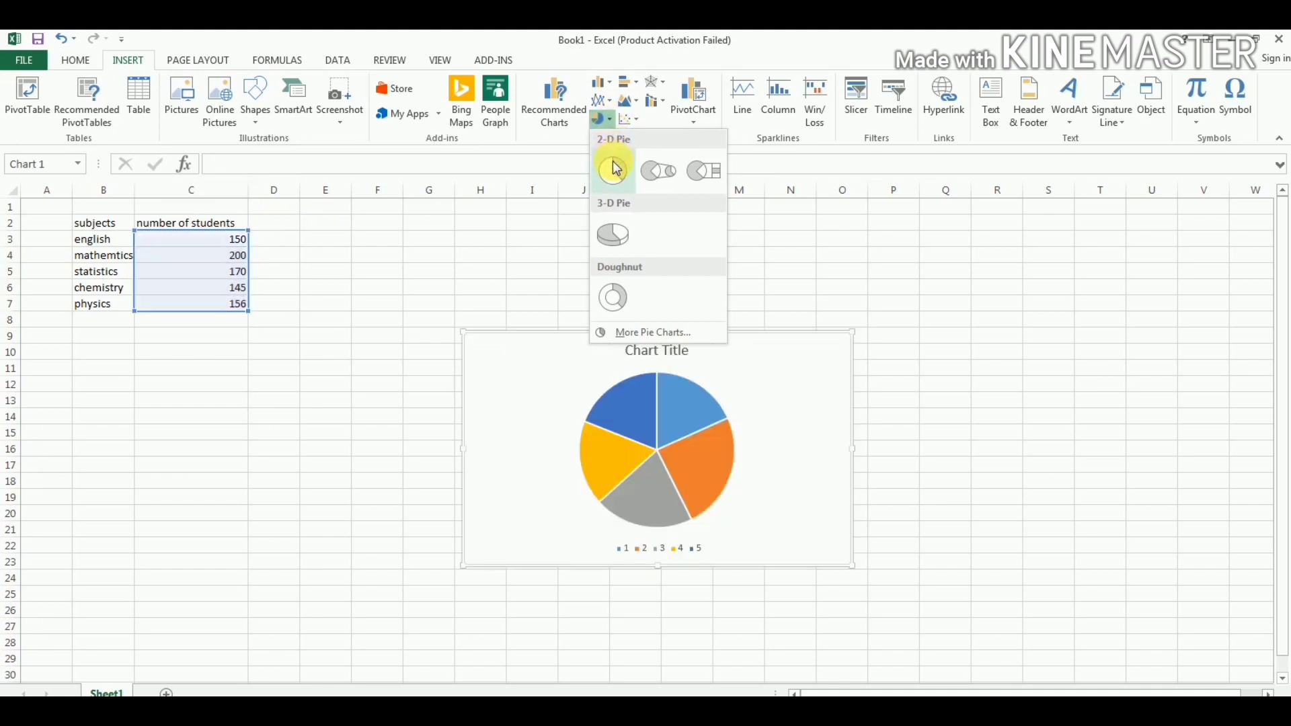
{"action": "left_click", "coordinate": [613, 169]}
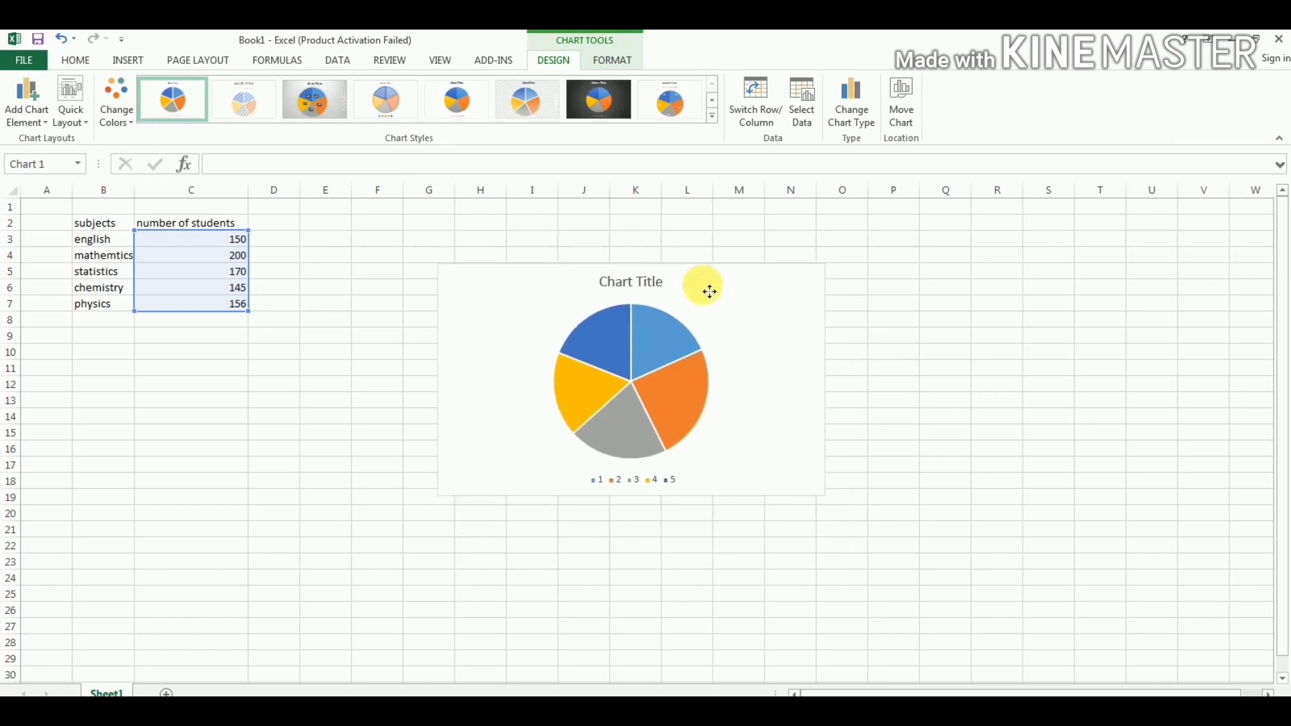
{"action": "left_click", "coordinate": [629, 379]}
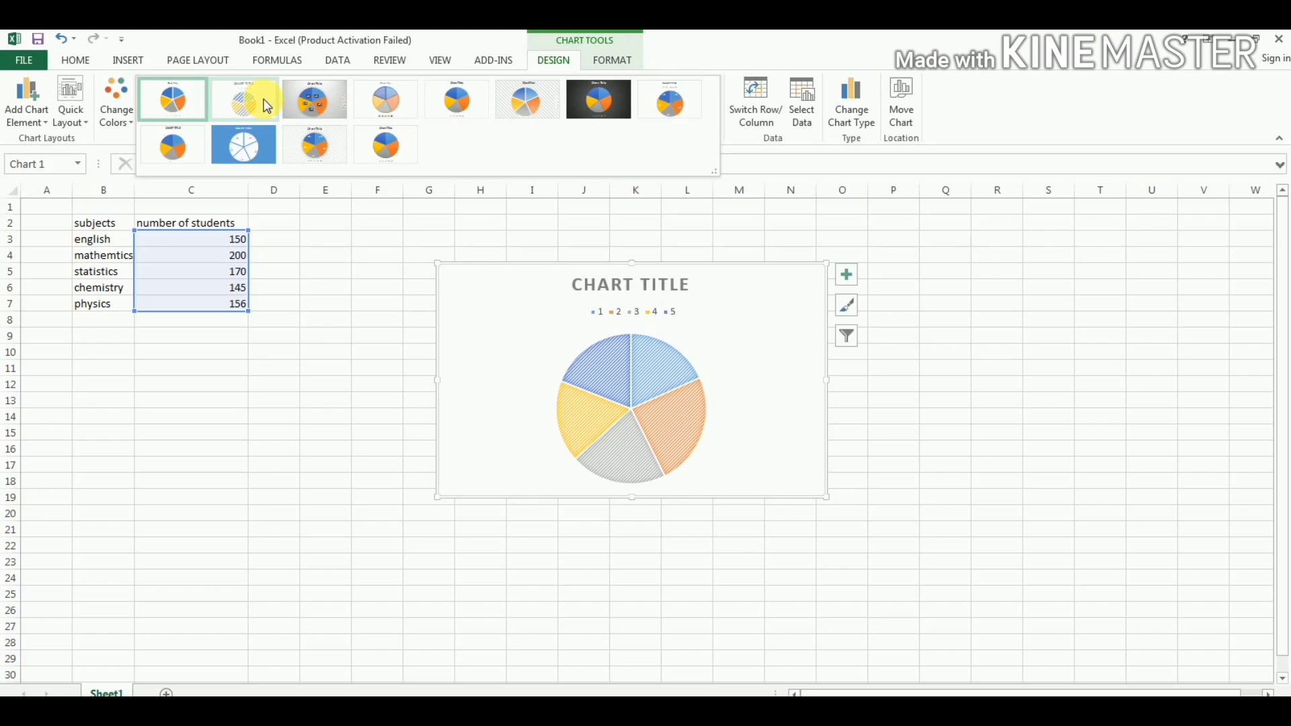
Try several chart styles and settle on Style 3 with percentage labels and a side legend
{"action": "left_click", "coordinate": [313, 98]}
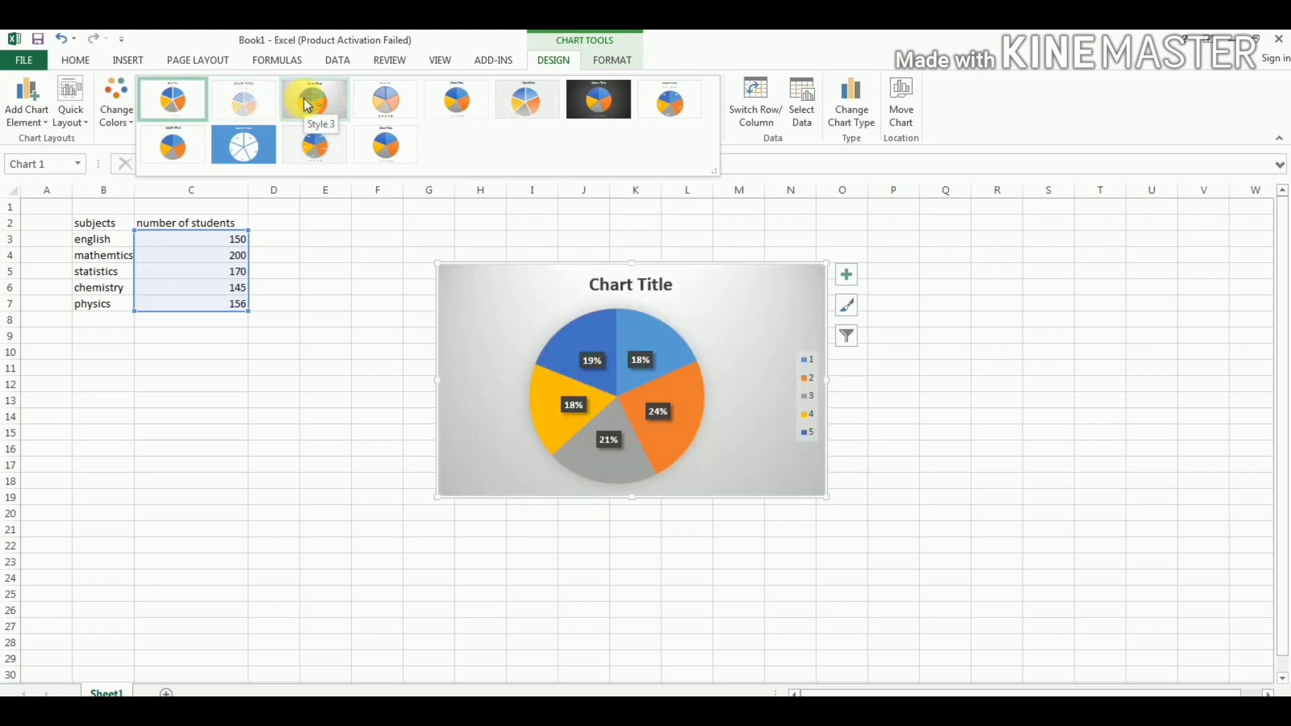
{"action": "mouse_move", "coordinate": [354, 109]}
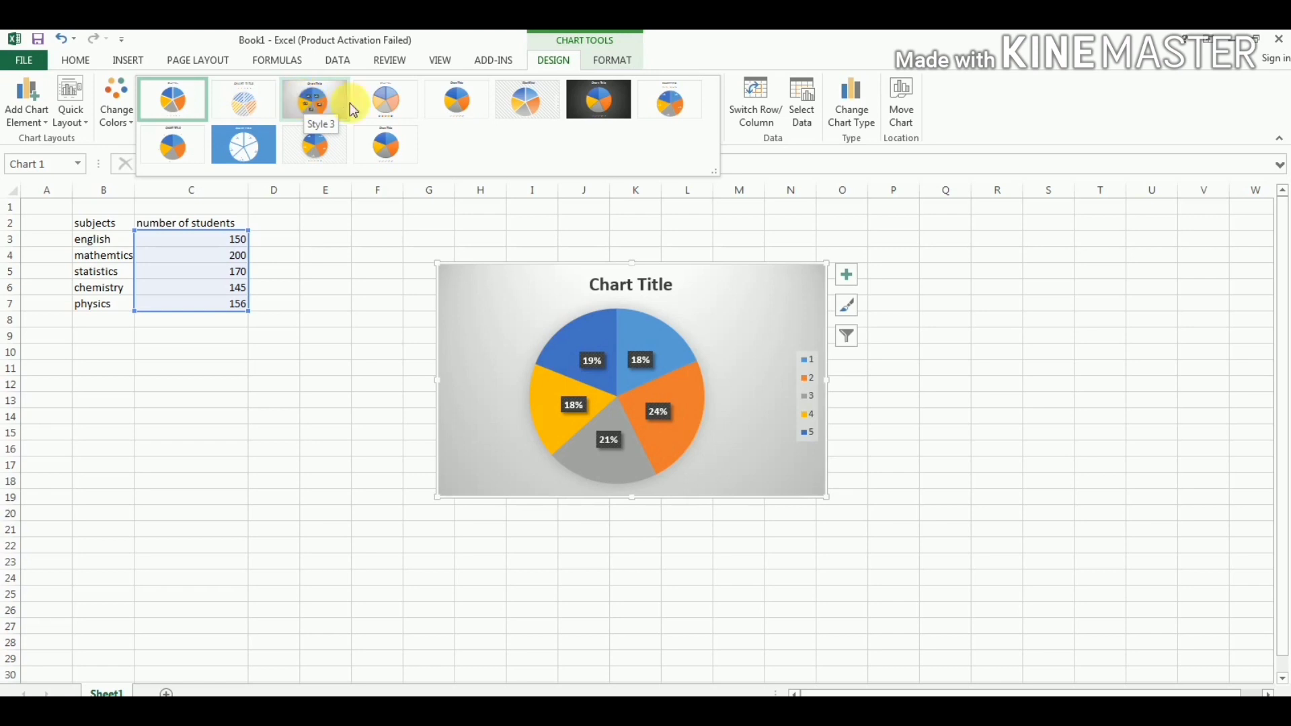
{"action": "left_click", "coordinate": [385, 98]}
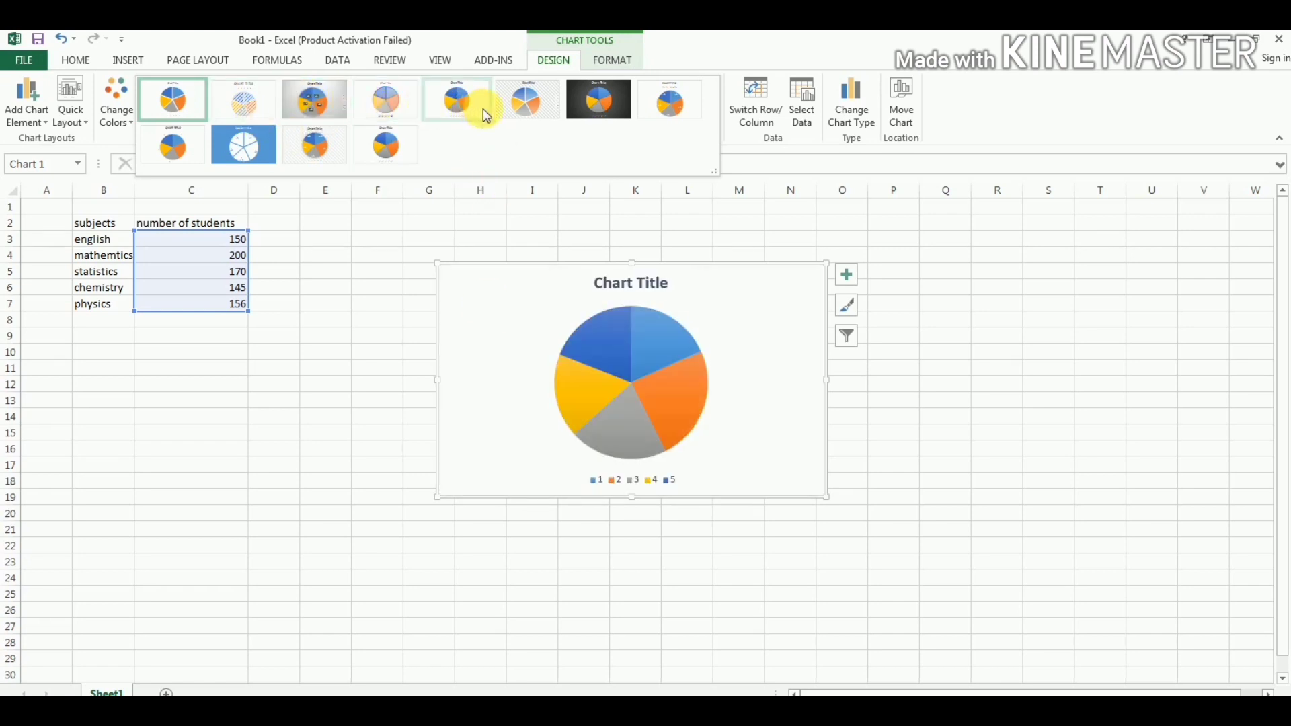
{"action": "left_click", "coordinate": [527, 98]}
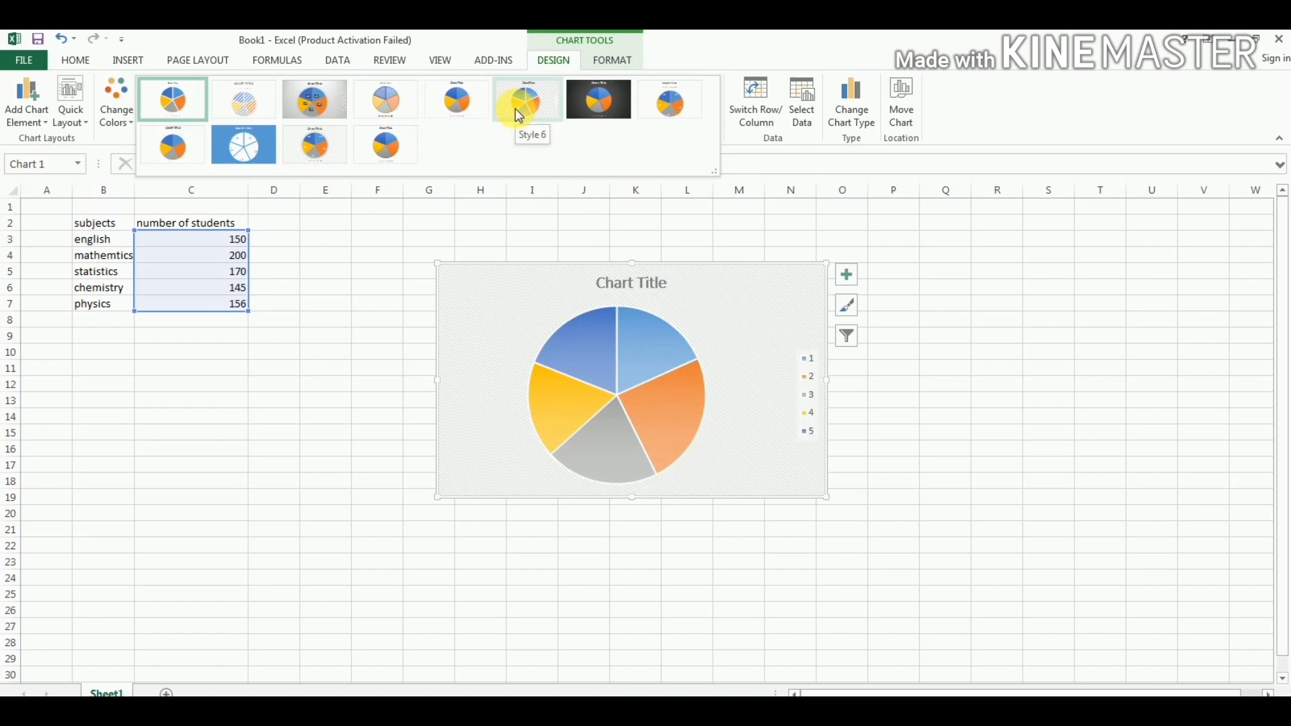
{"action": "left_click", "coordinate": [315, 98]}
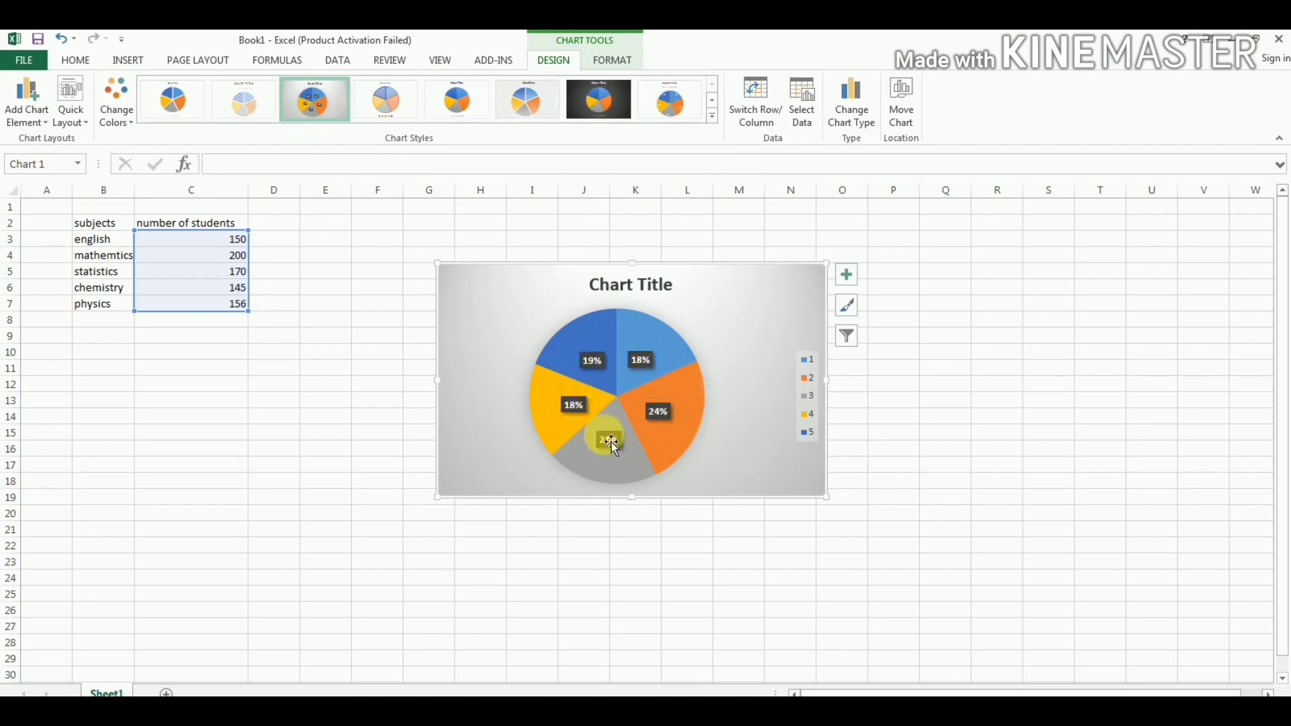
{"action": "mouse_move", "coordinate": [678, 381]}
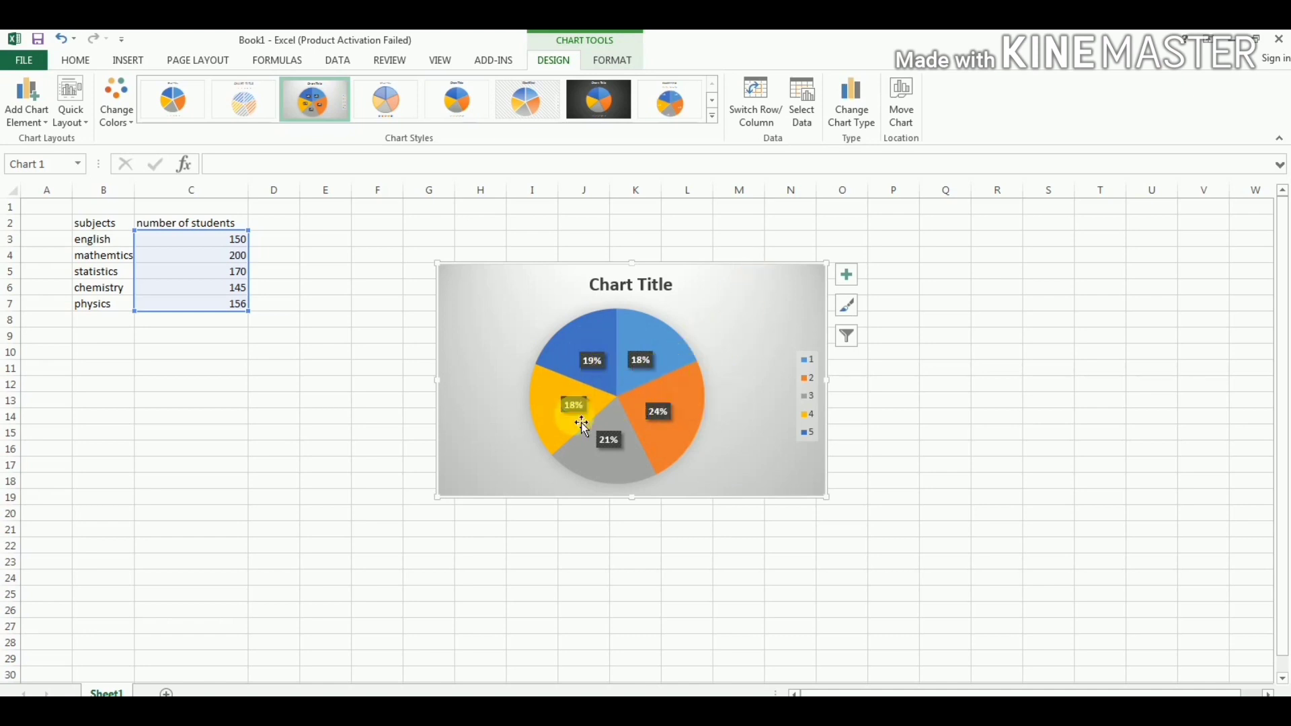
{"action": "mouse_move", "coordinate": [601, 354]}
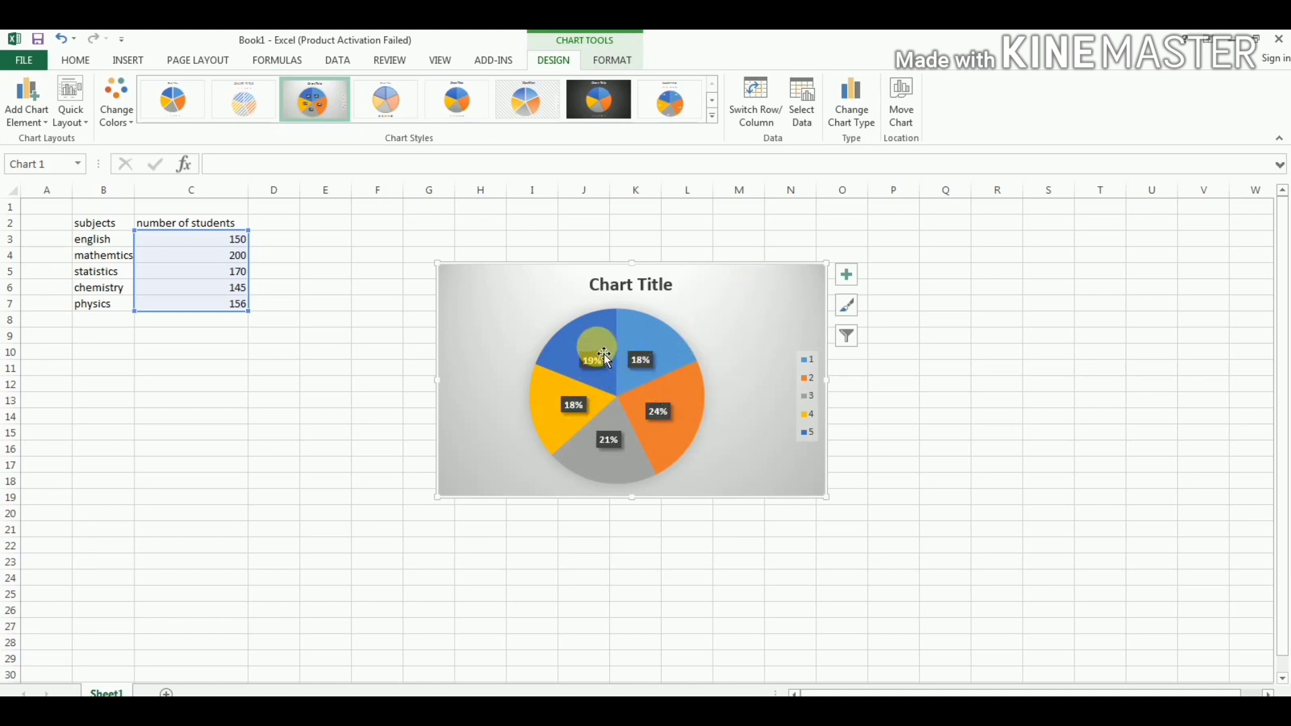
{"action": "mouse_move", "coordinate": [640, 353]}
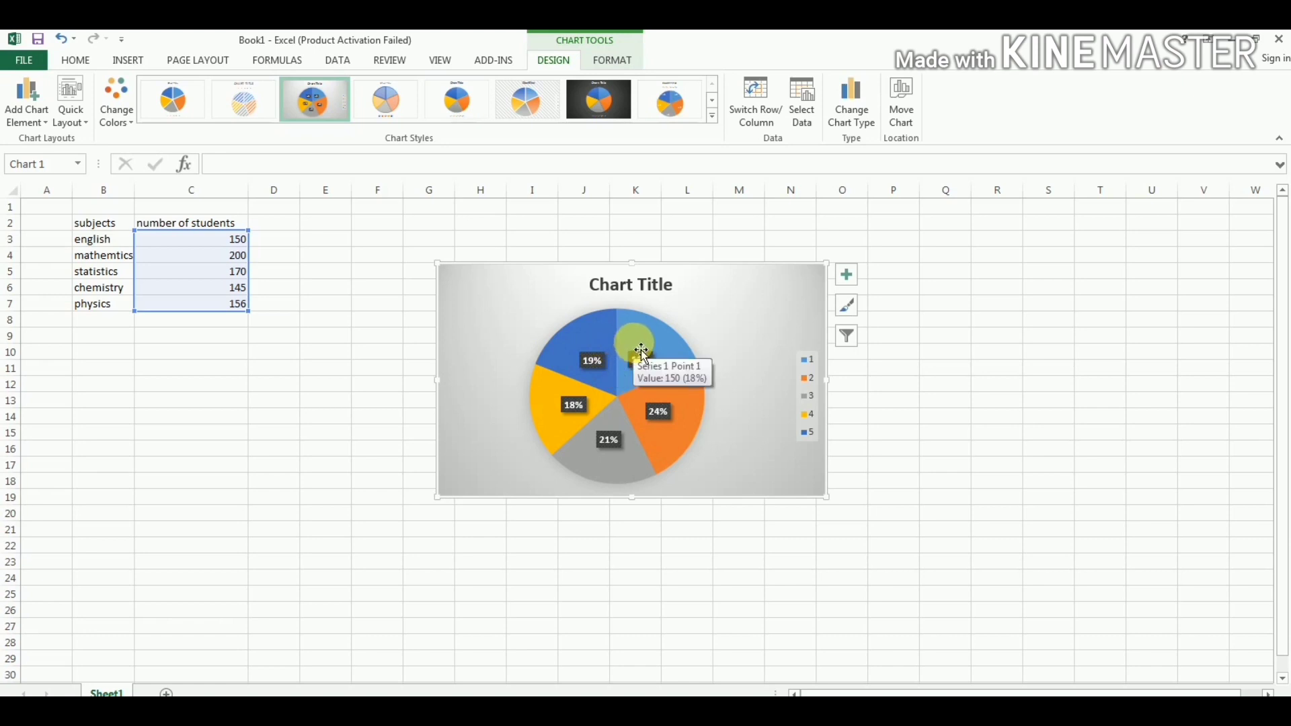
{"action": "mouse_move", "coordinate": [801, 98]}
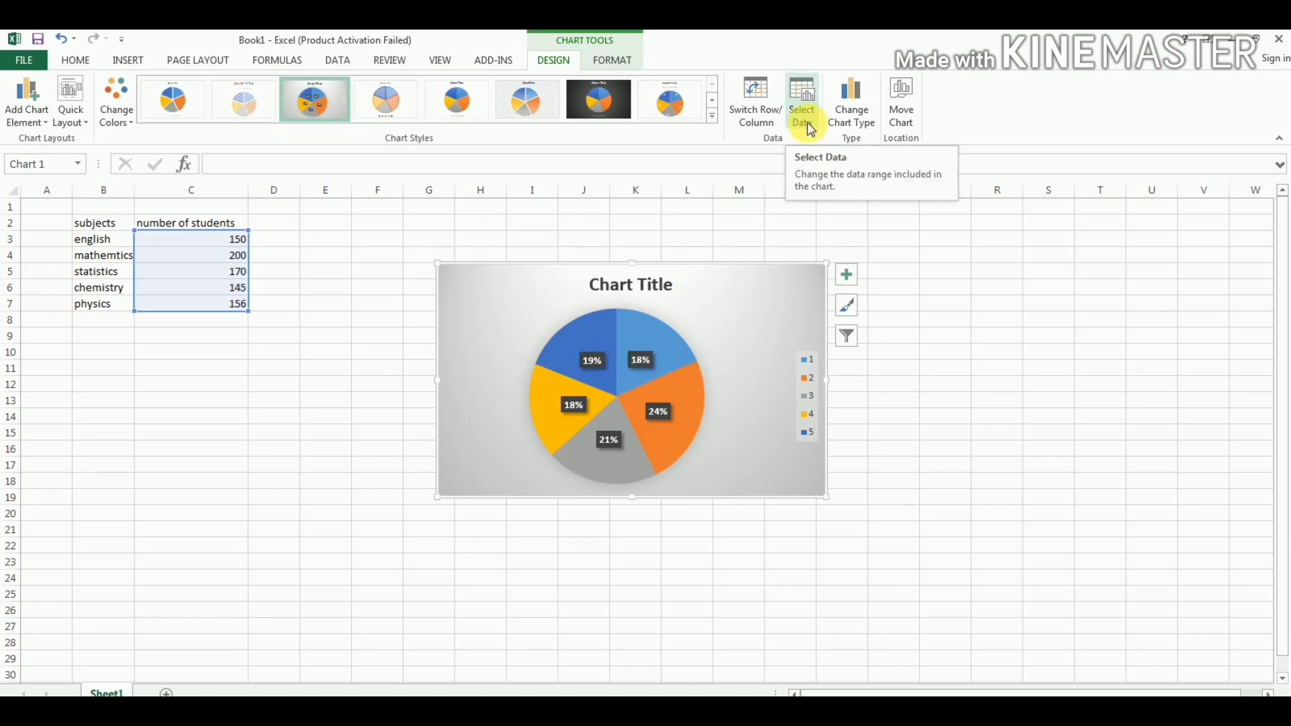
Set the chart's category labels to Sheet1!$B$3:$B$7 so the legend shows subject names
{"action": "left_click", "coordinate": [802, 96]}
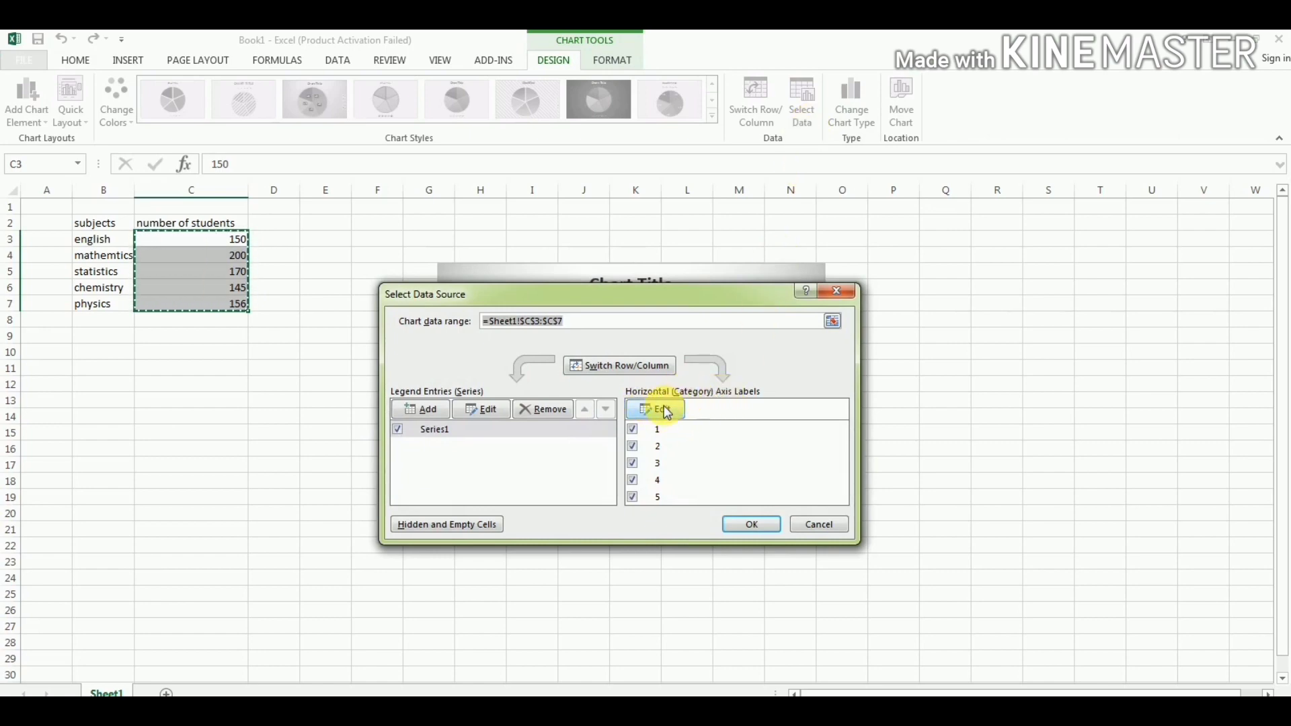
{"action": "left_click", "coordinate": [655, 408]}
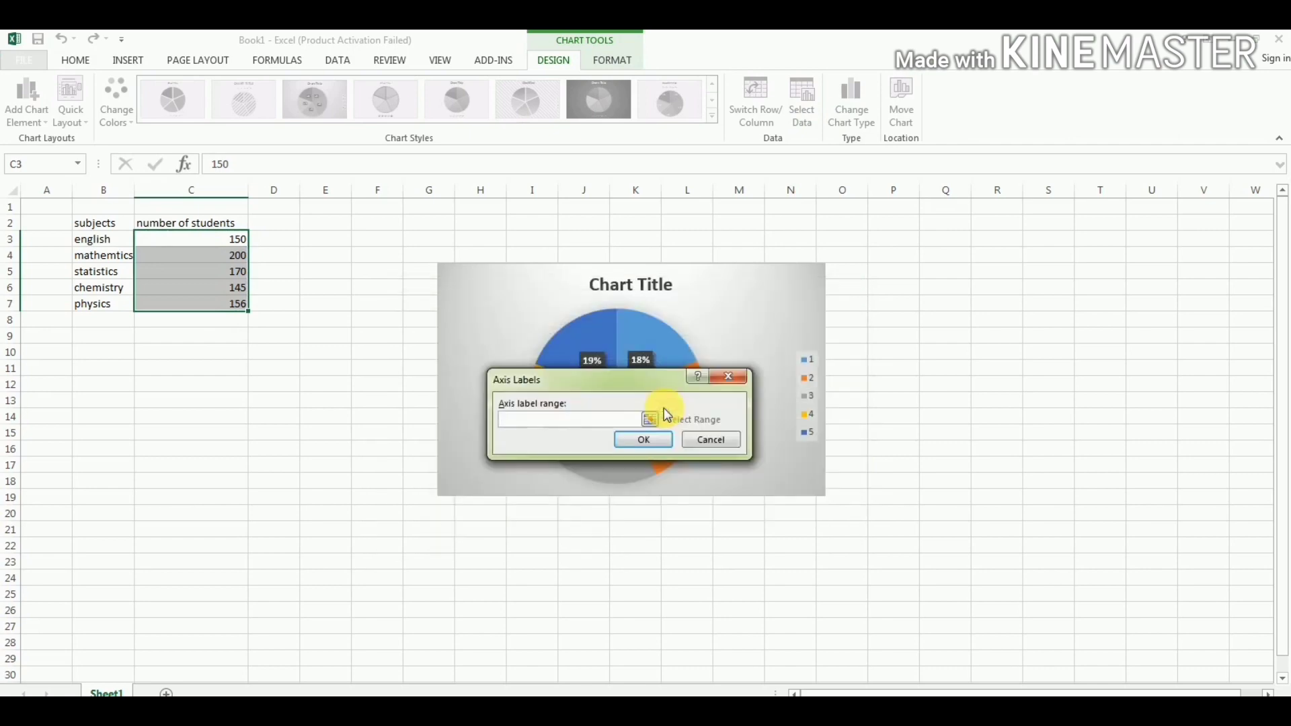
{"action": "left_click", "coordinate": [104, 240]}
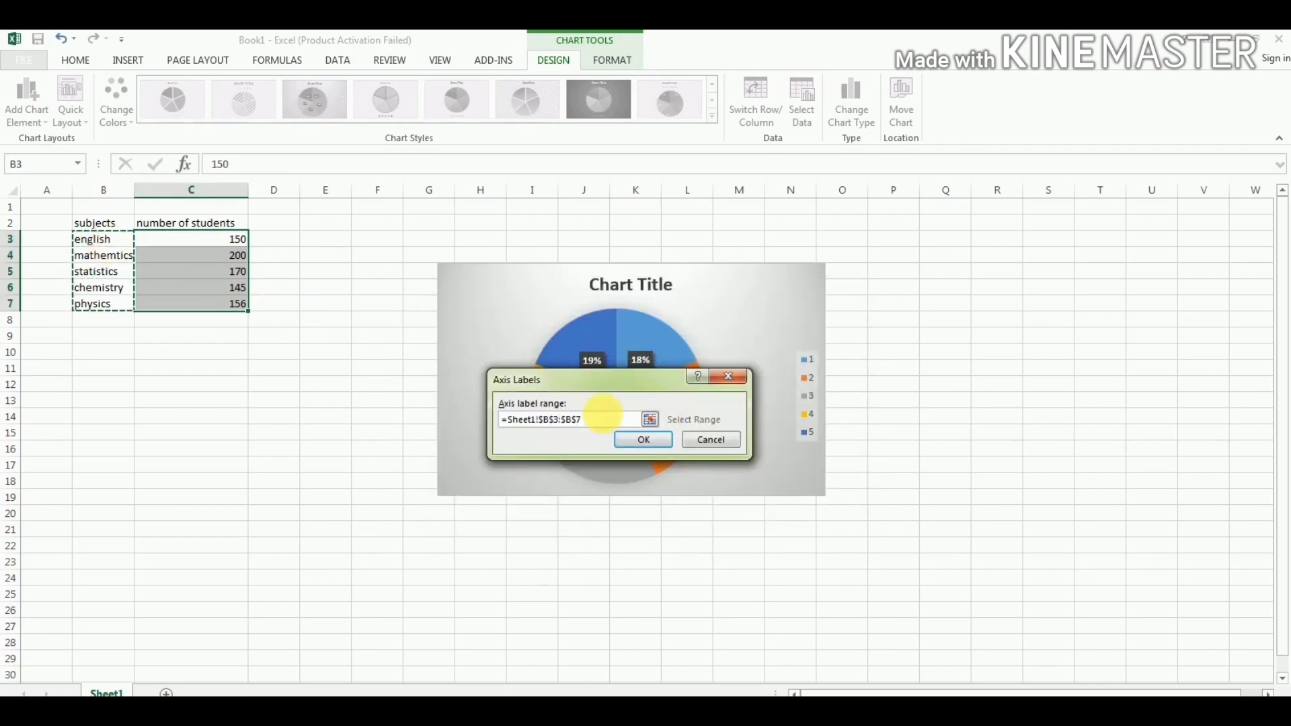
{"action": "left_click", "coordinate": [643, 439]}
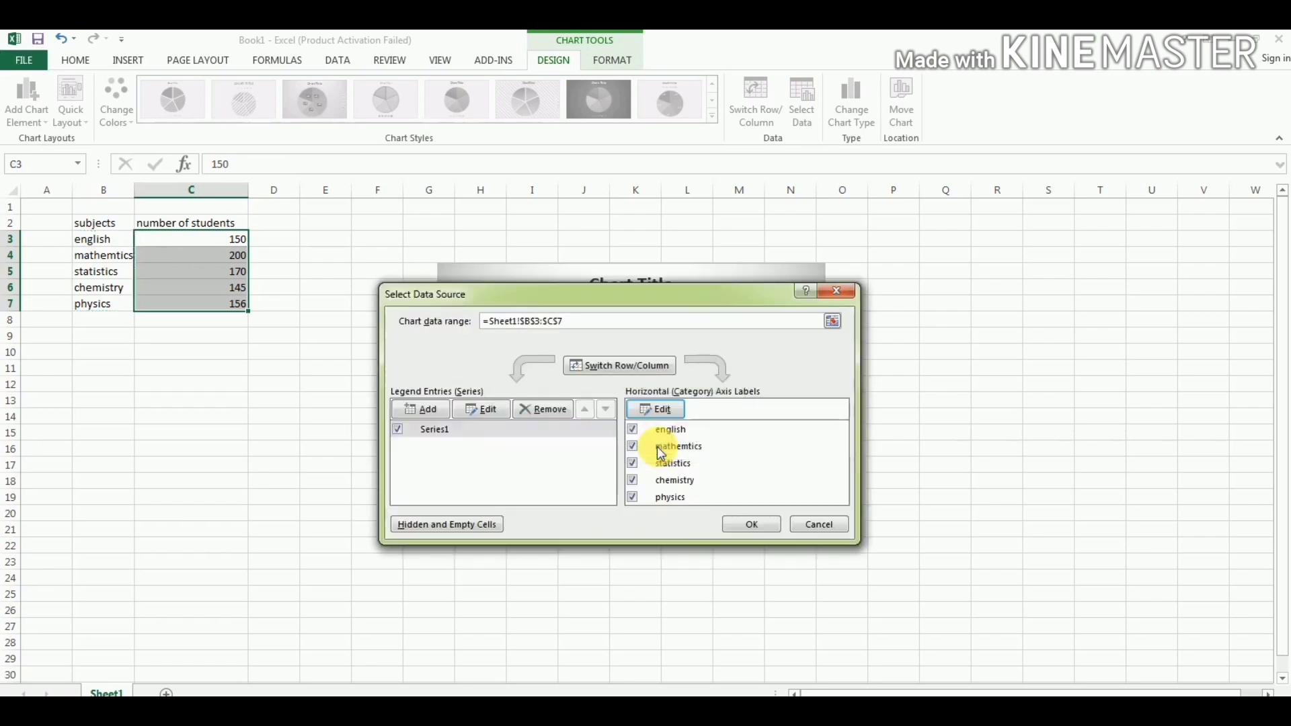
{"action": "left_click", "coordinate": [750, 524]}
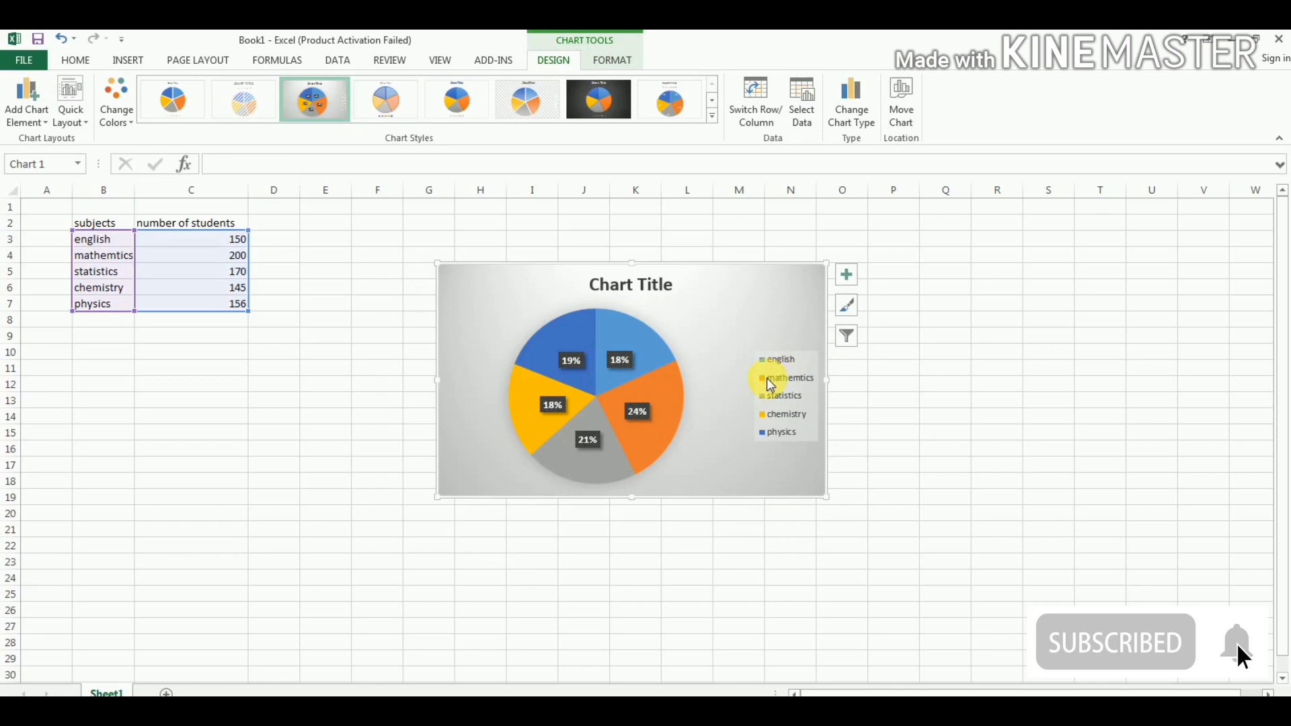
{"action": "mouse_move", "coordinate": [780, 443]}
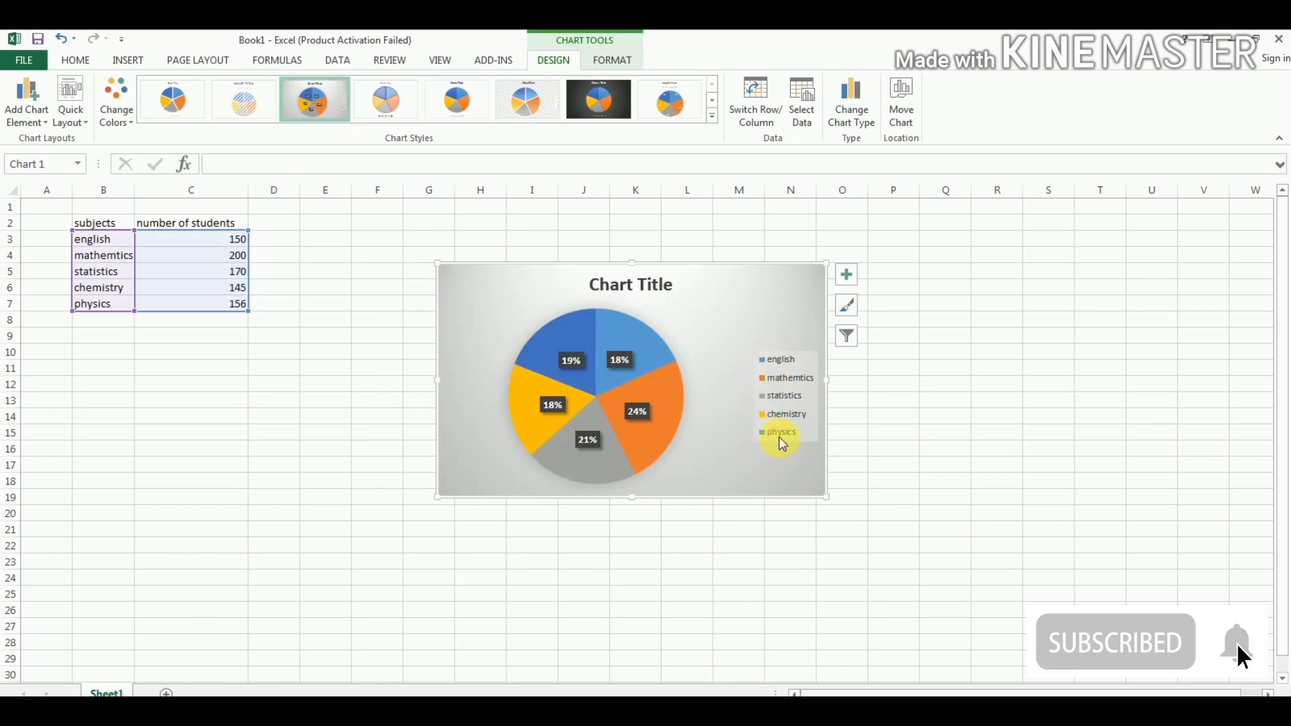
{"action": "mouse_move", "coordinate": [769, 377]}
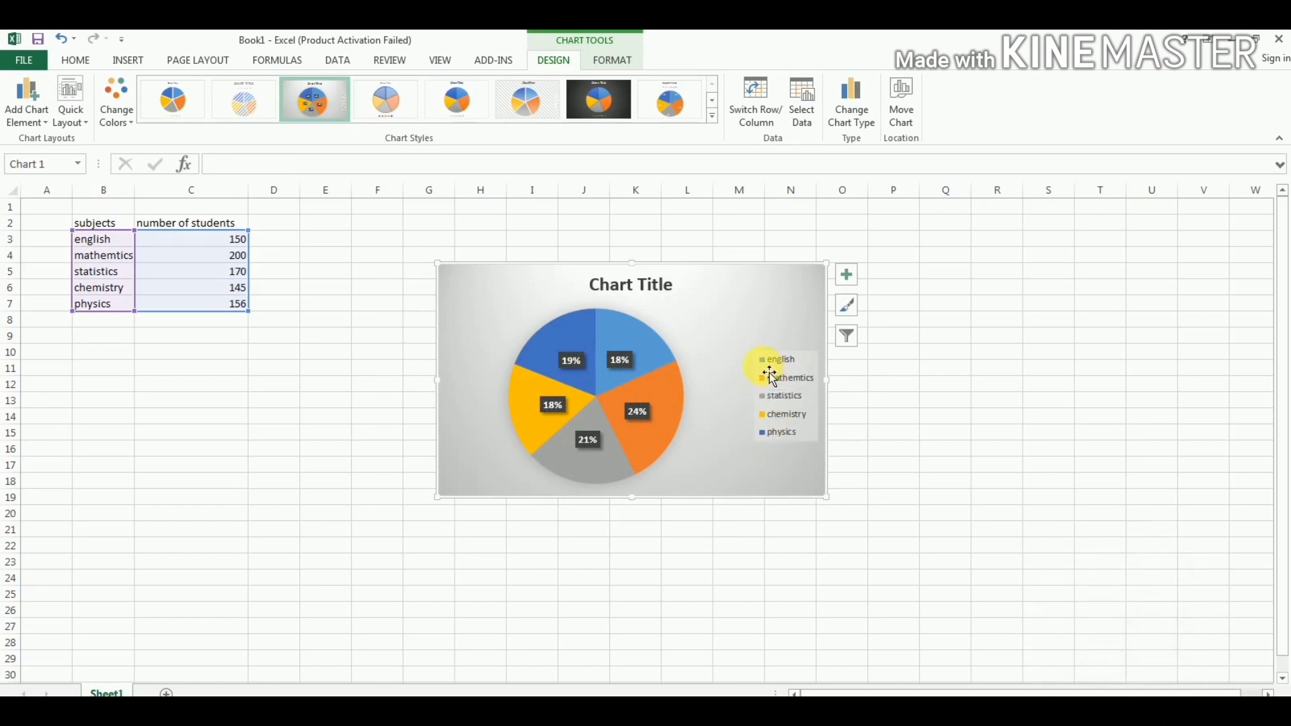
{"action": "mouse_move", "coordinate": [795, 344]}
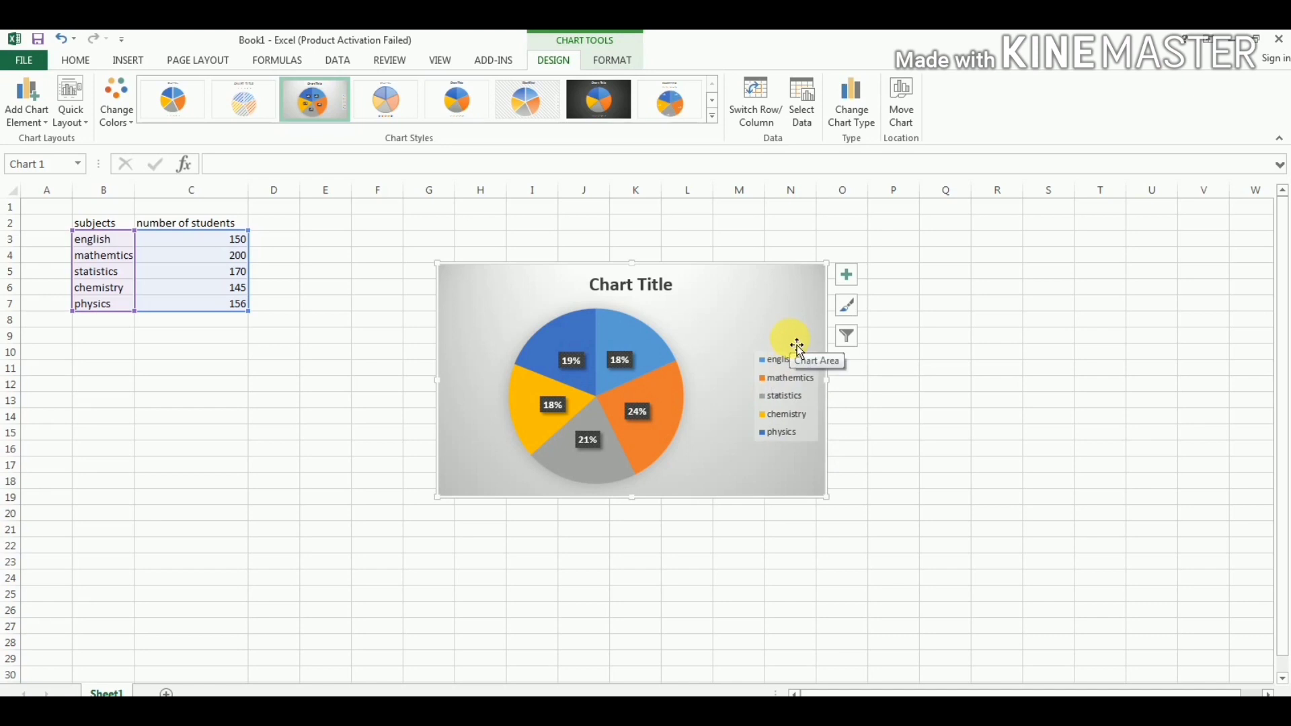
{"action": "mouse_move", "coordinate": [662, 439]}
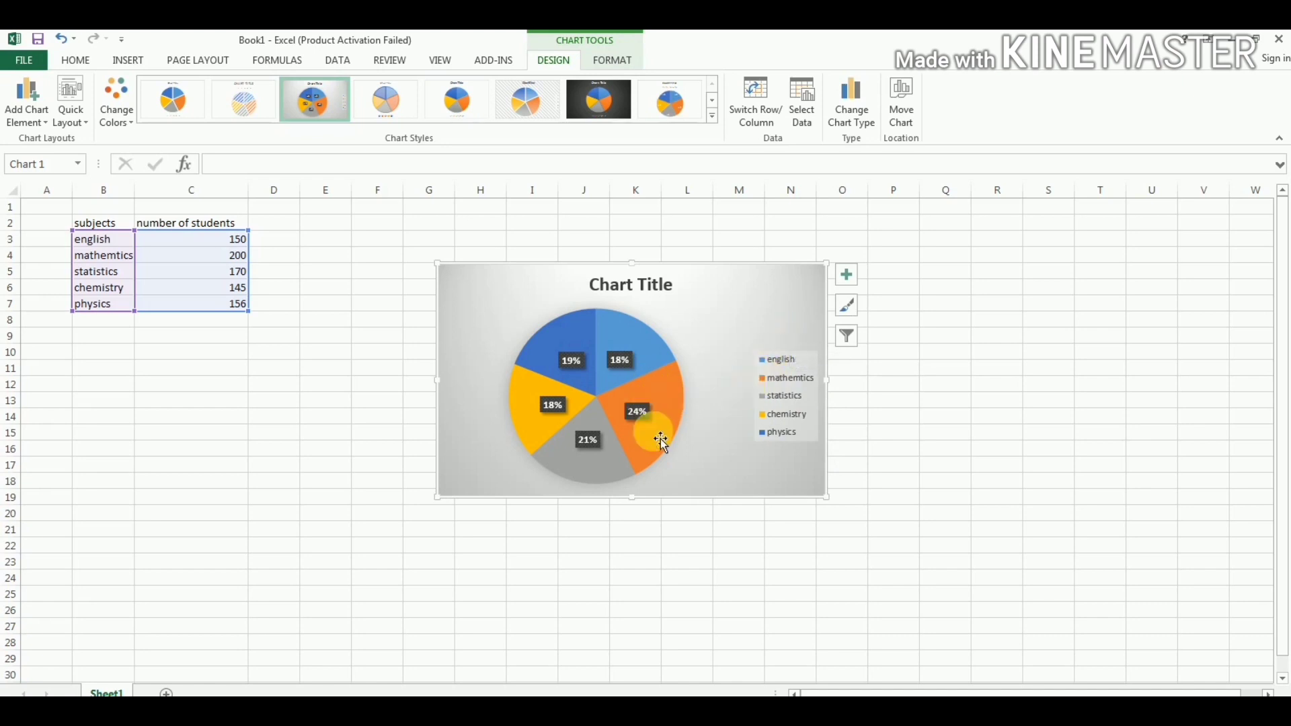
{"action": "mouse_move", "coordinate": [656, 435]}
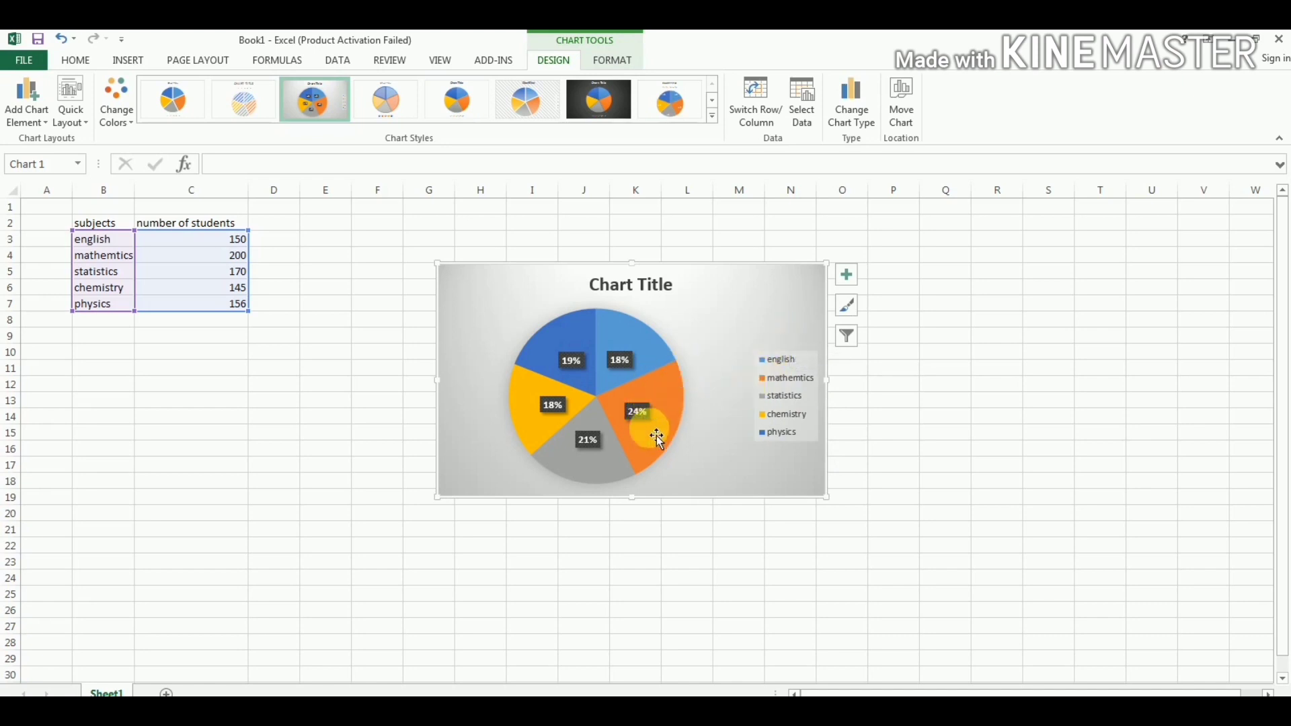
{"action": "mouse_move", "coordinate": [619, 460]}
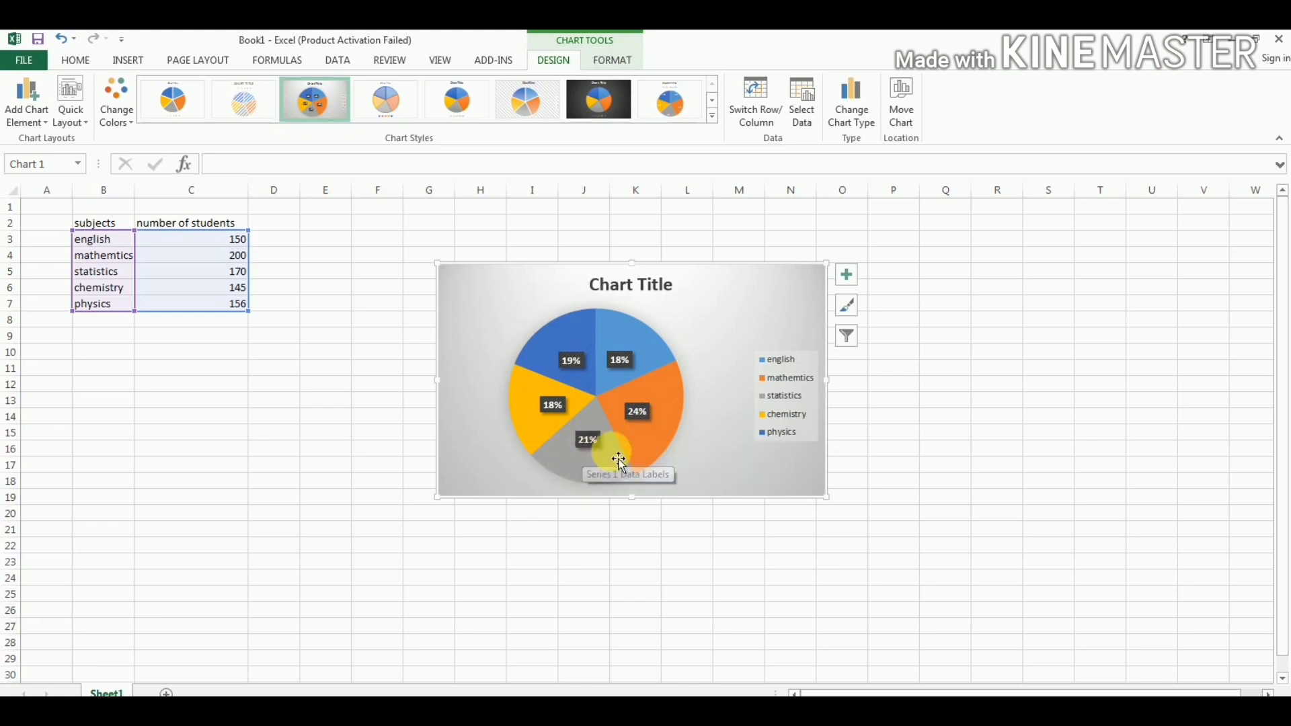
{"action": "mouse_move", "coordinate": [567, 407]}
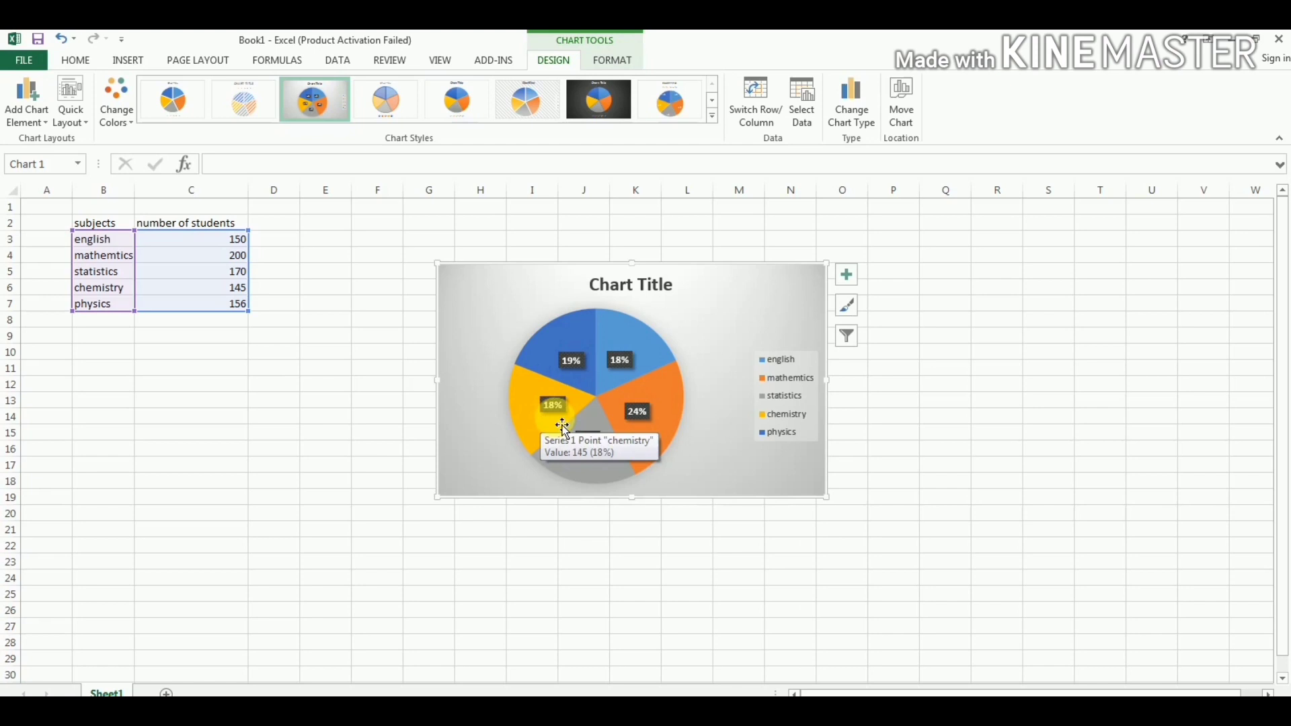
{"action": "mouse_move", "coordinate": [560, 350]}
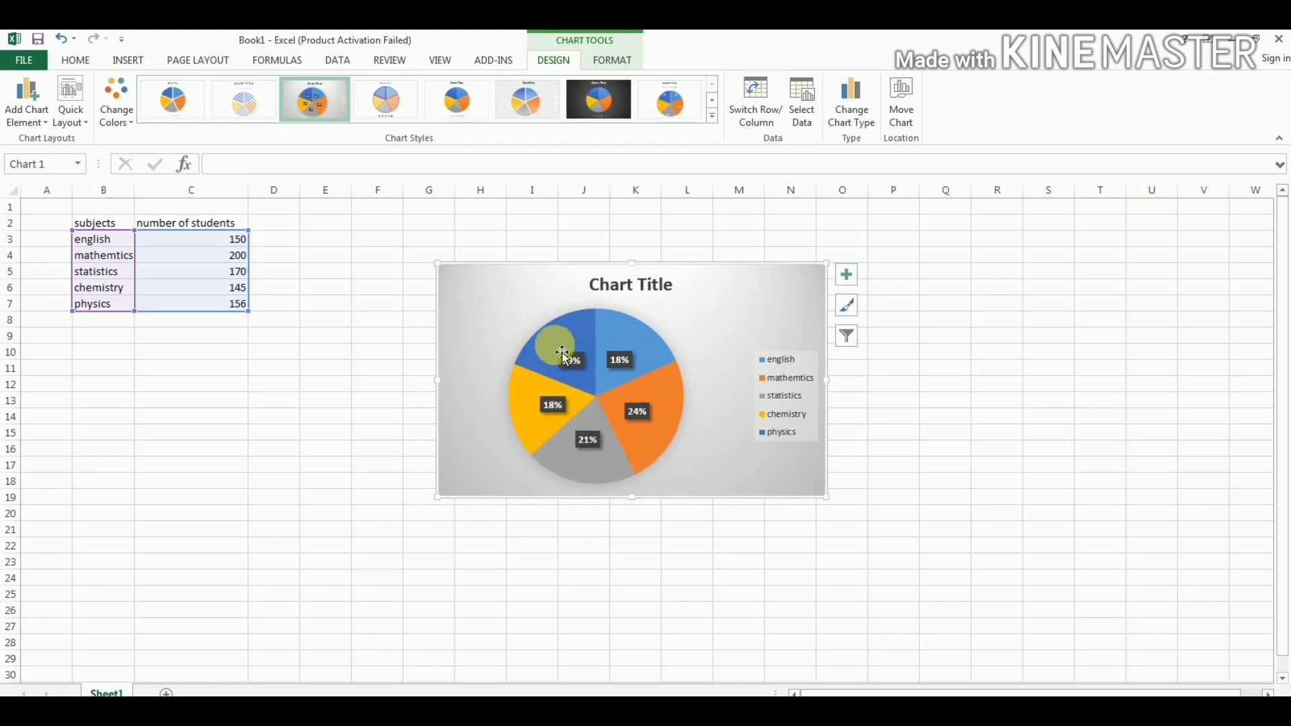
{"action": "mouse_move", "coordinate": [578, 368]}
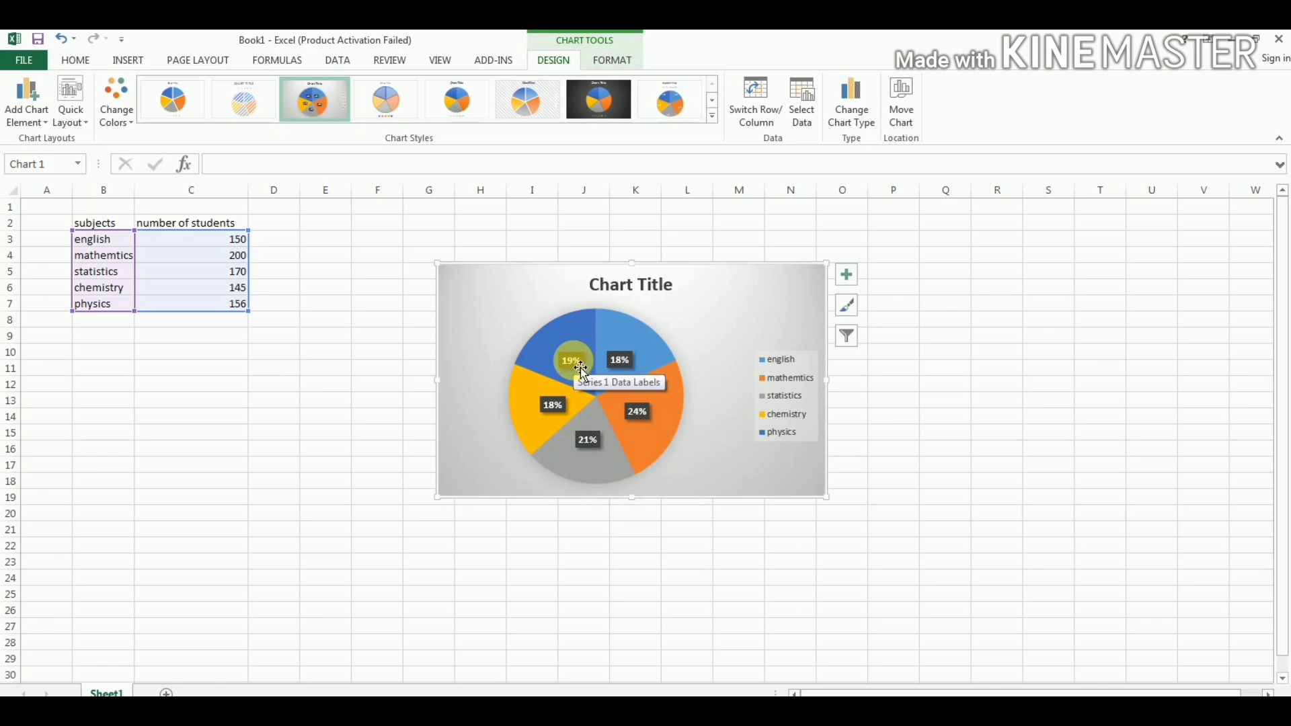
{"action": "mouse_move", "coordinate": [651, 292]}
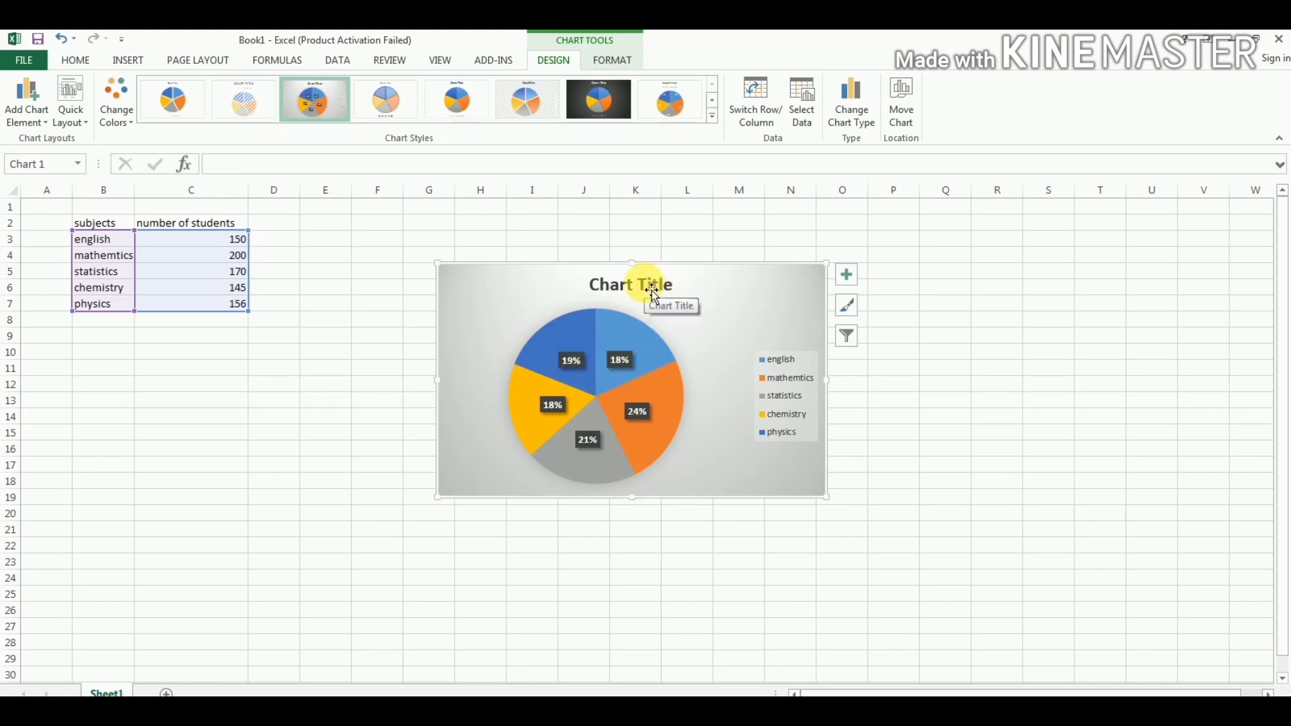
{"action": "left_click", "coordinate": [631, 284]}
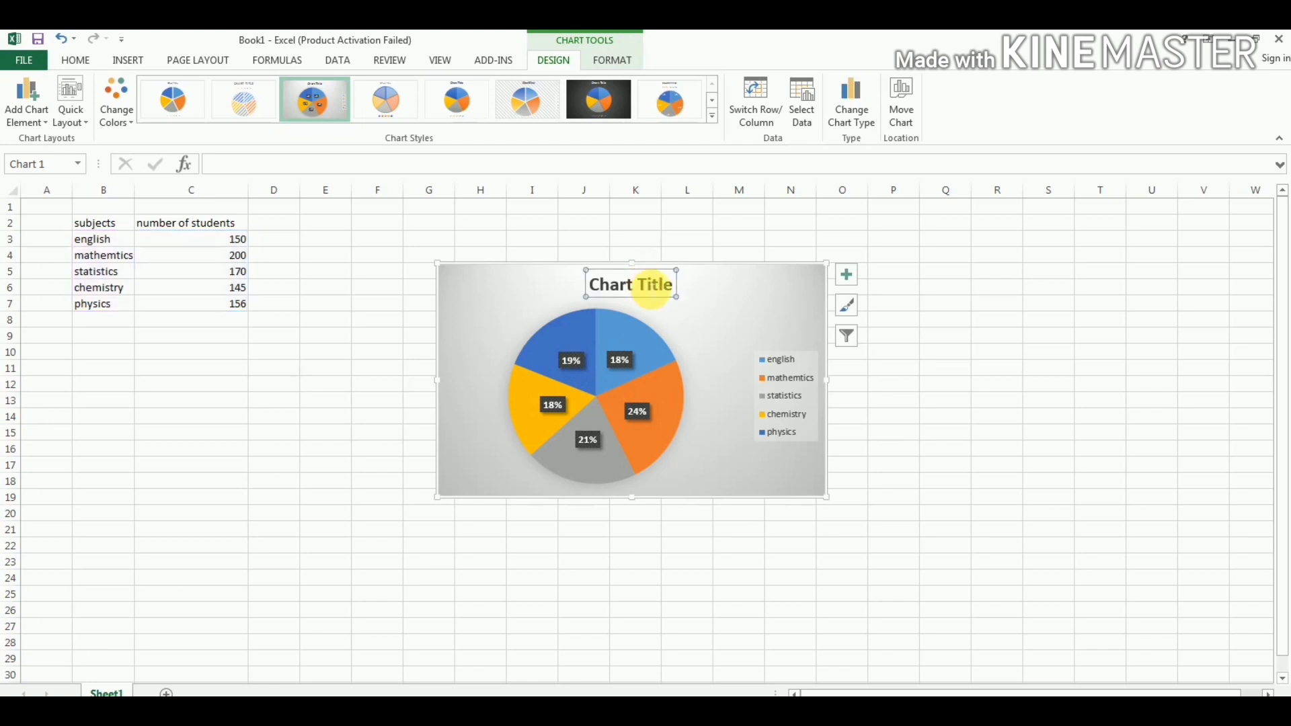
Replace the chart title, first trying 'Pie Diagram', with 'Number of students in subjects'
{"action": "type", "text": "Pie Dia"}
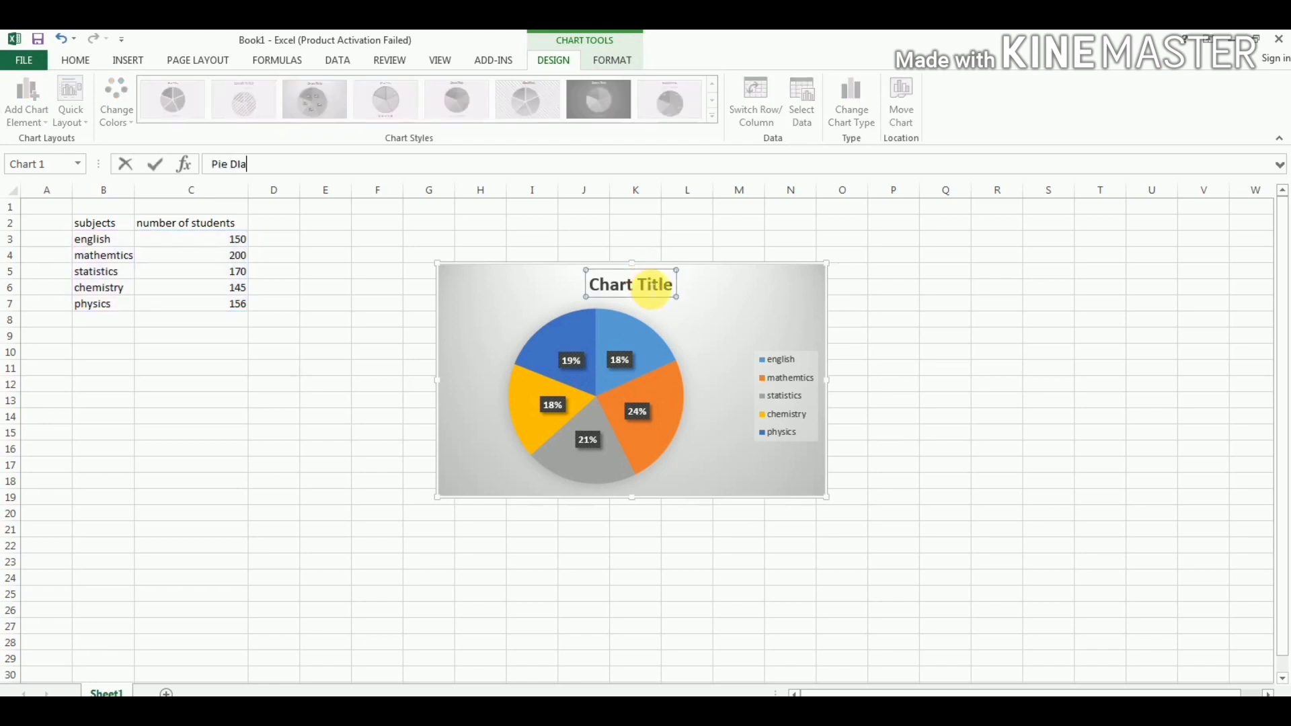
{"action": "type", "text": "gram"}
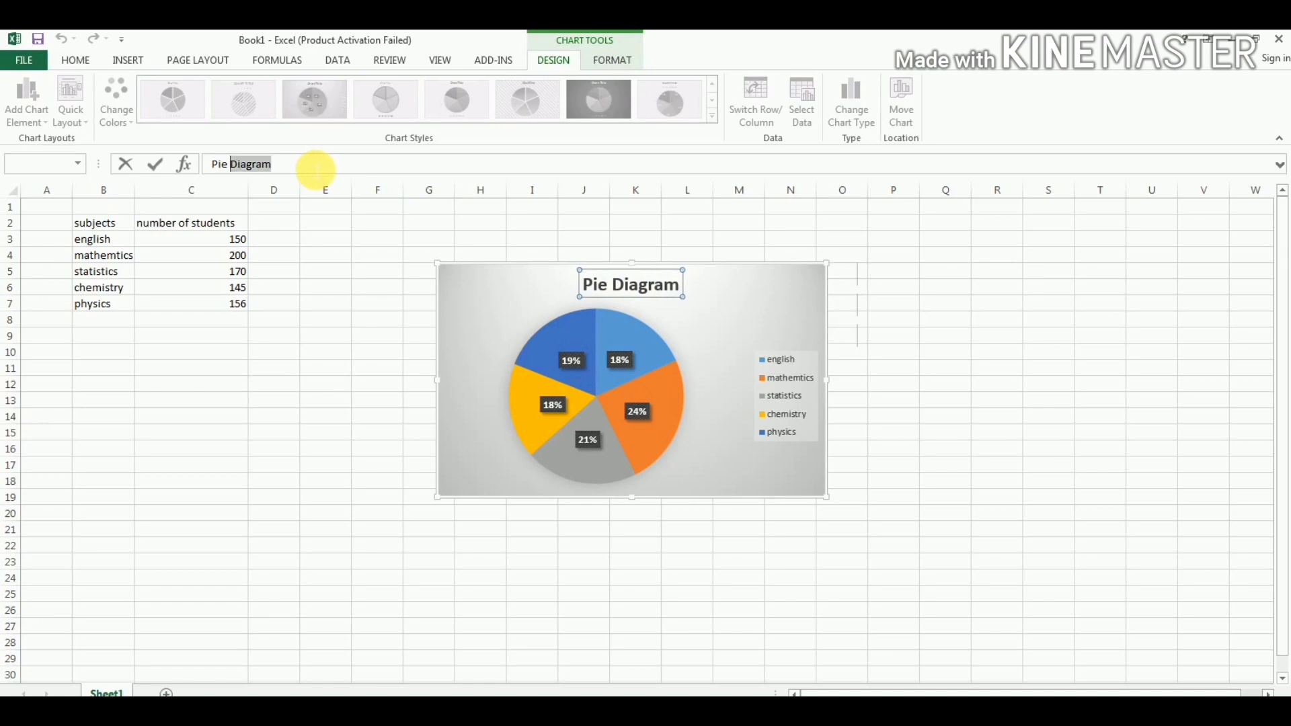
{"action": "type", "text": "Nu"}
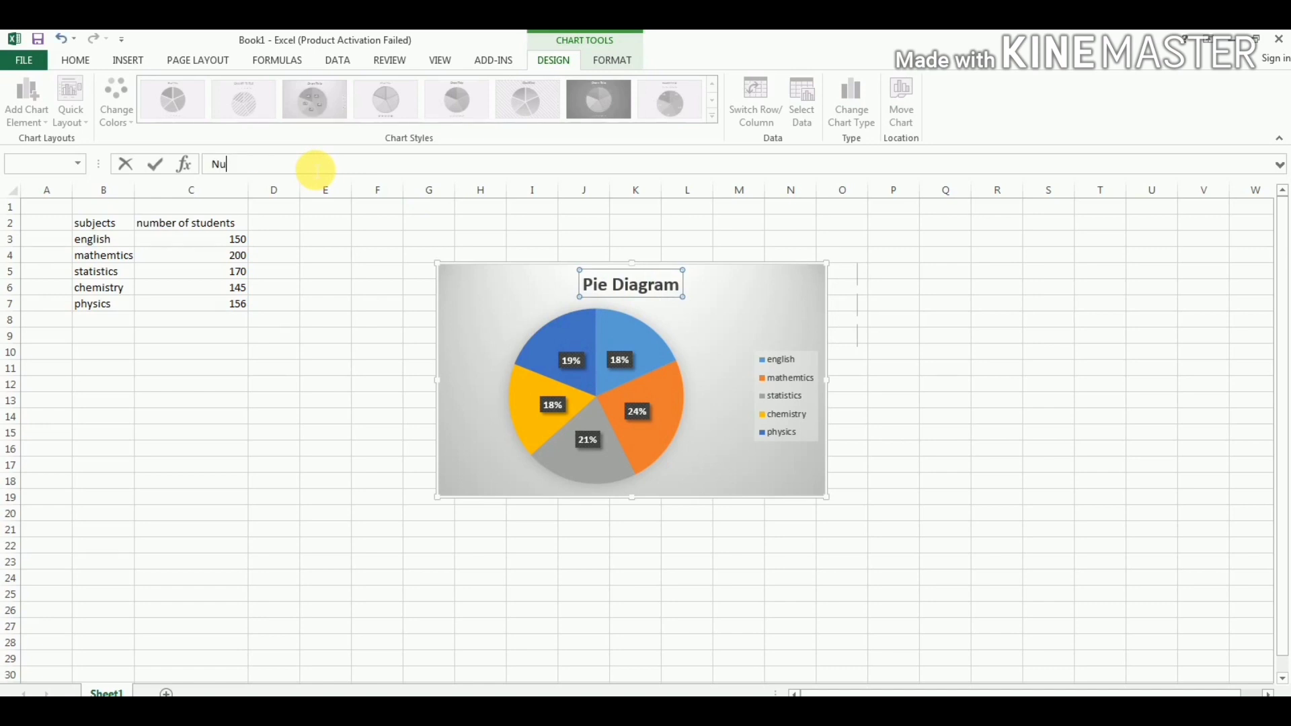
{"action": "type", "text": "mber of"}
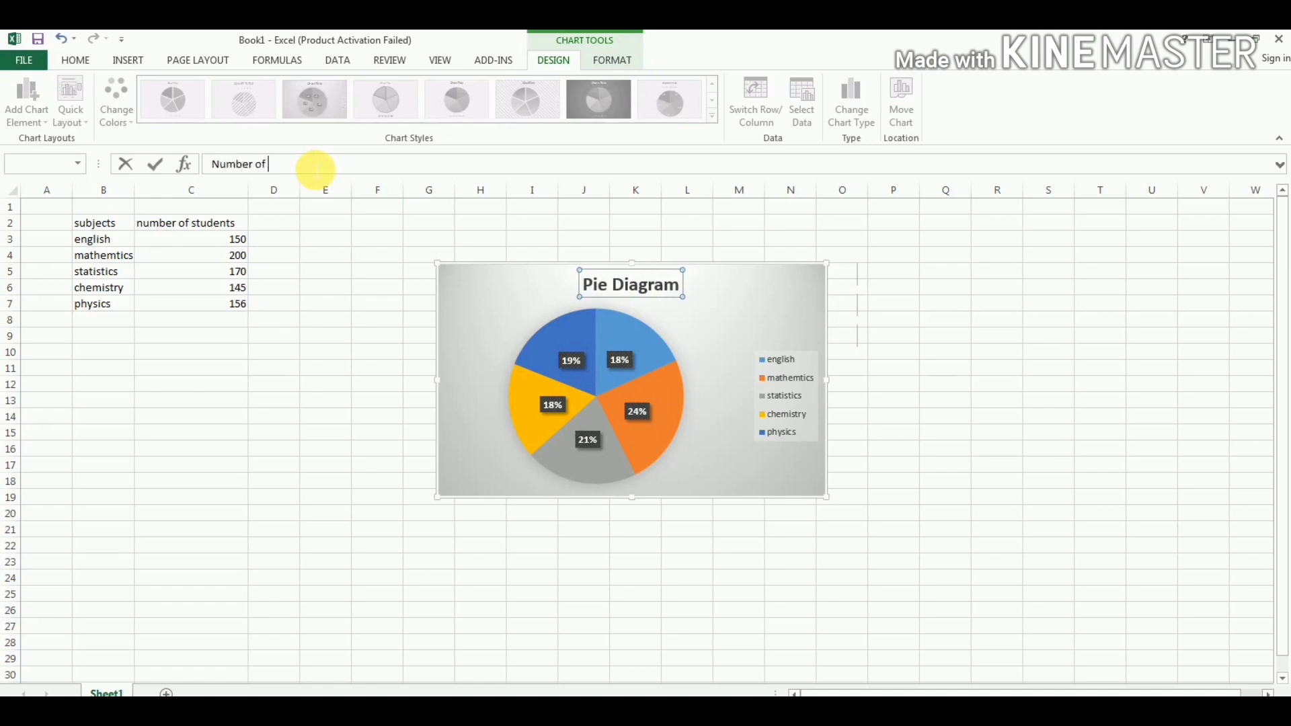
{"action": "type", "text": "students"}
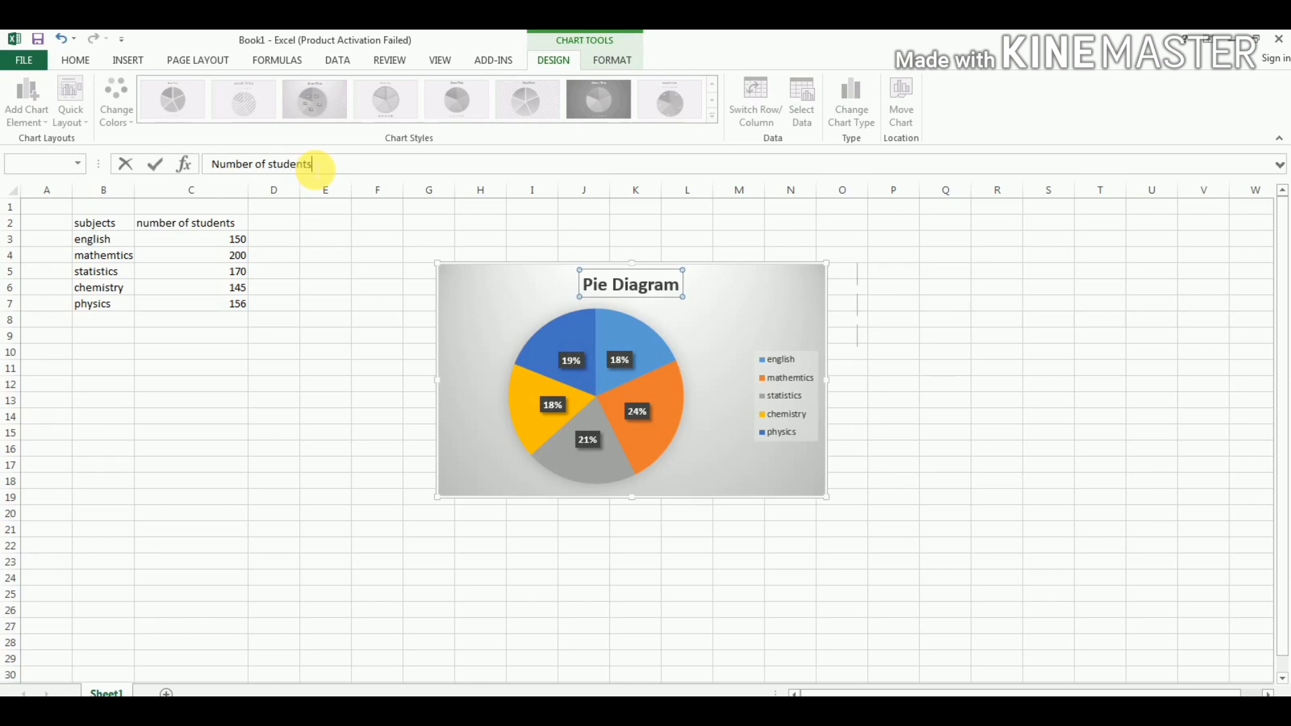
{"action": "type", "text": "in"}
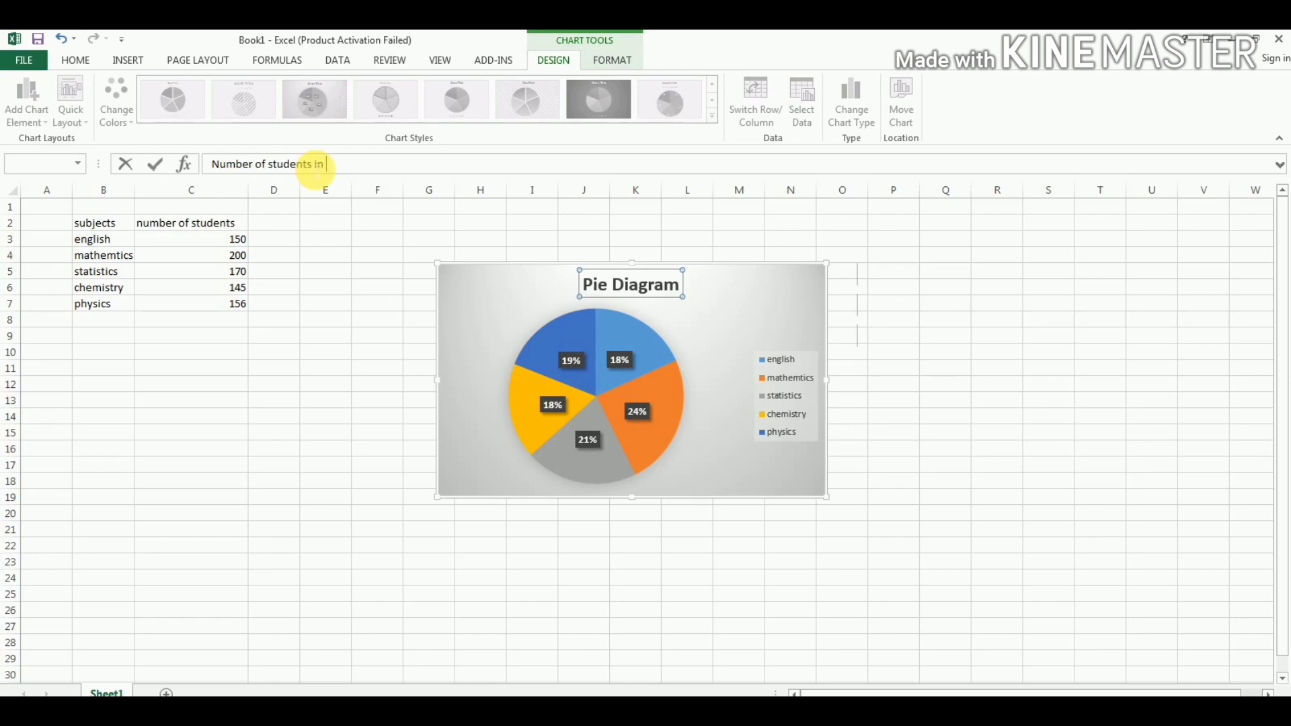
{"action": "type", "text": "subjects"}
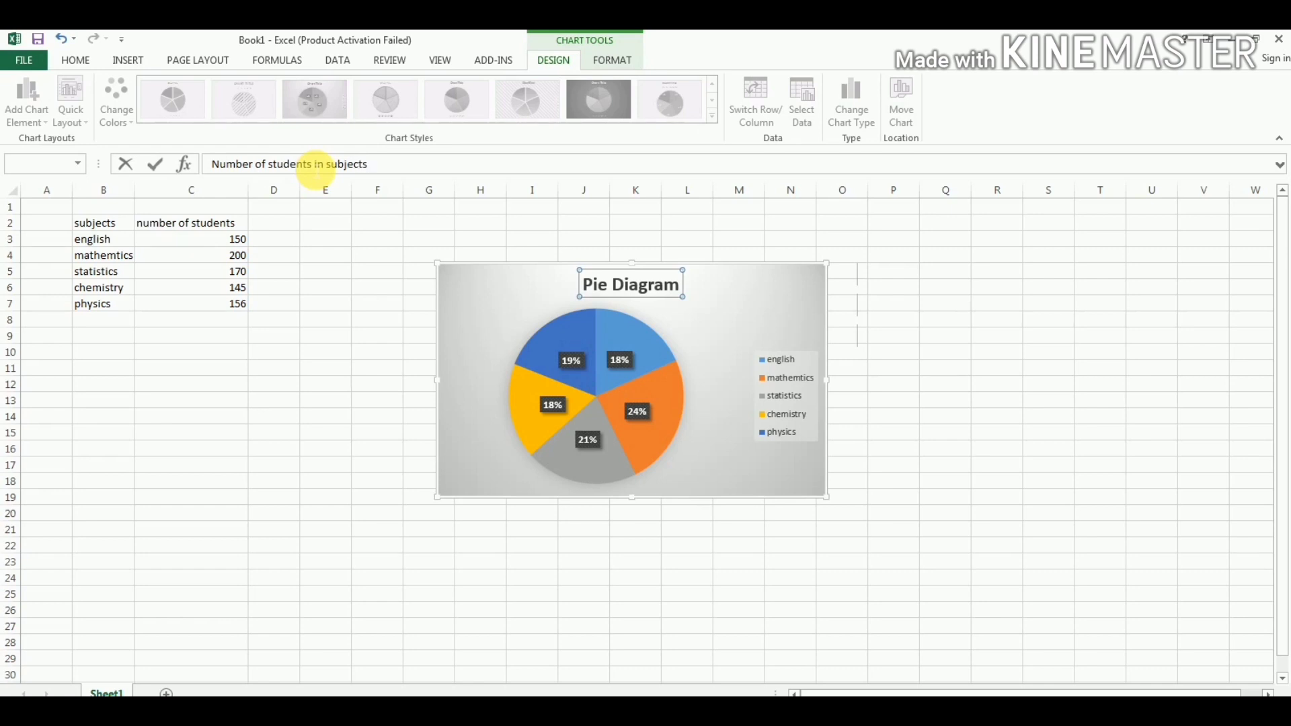
{"action": "left_click", "coordinate": [376, 321]}
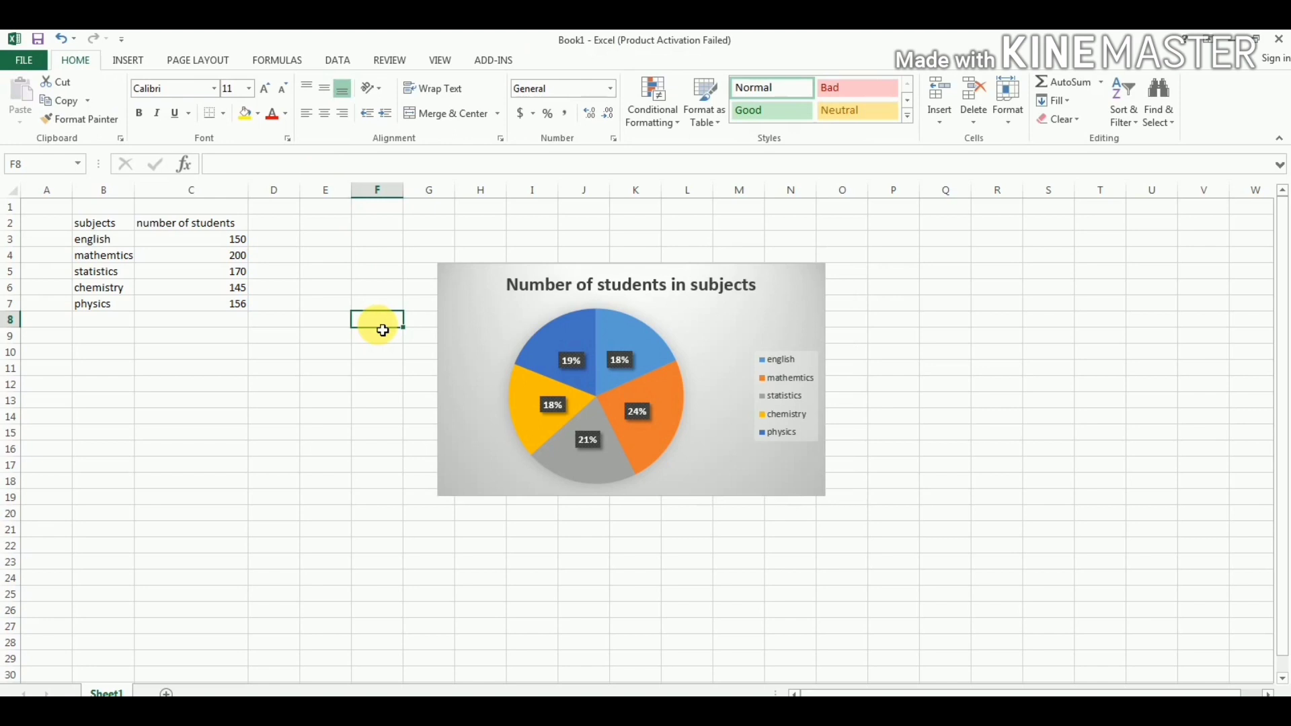
{"action": "mouse_move", "coordinate": [255, 397]}
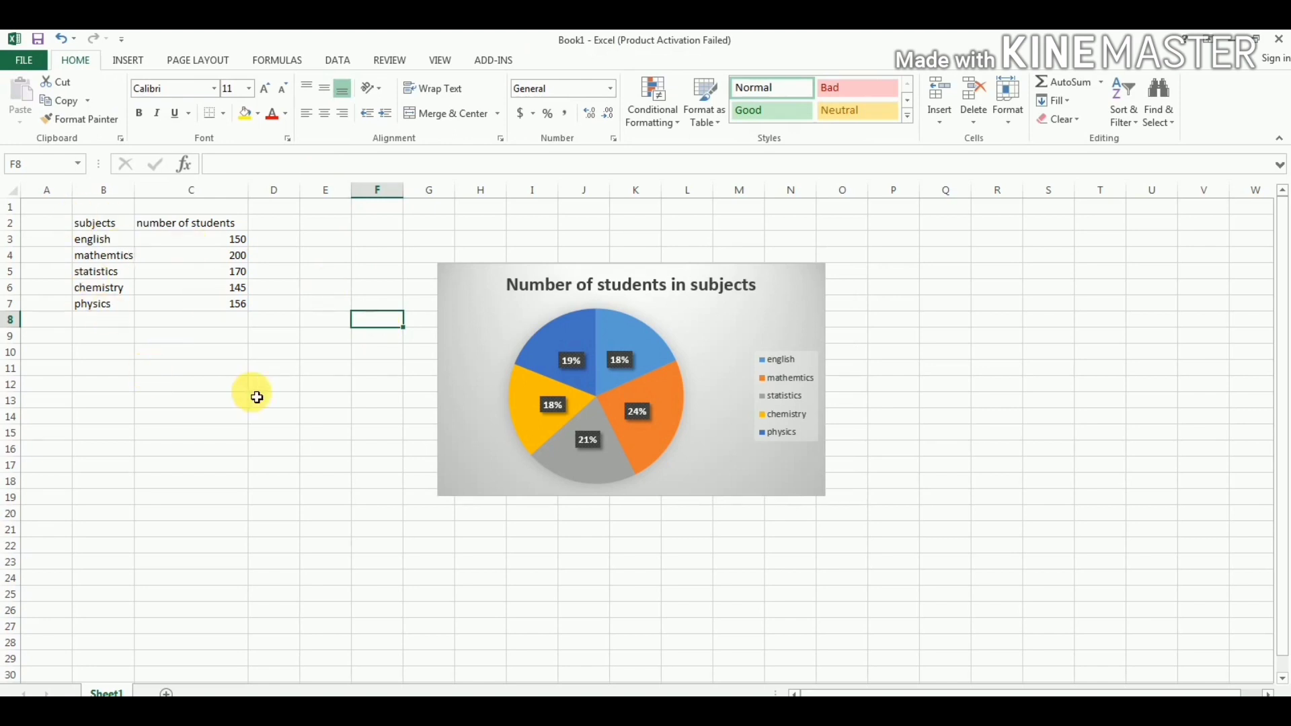